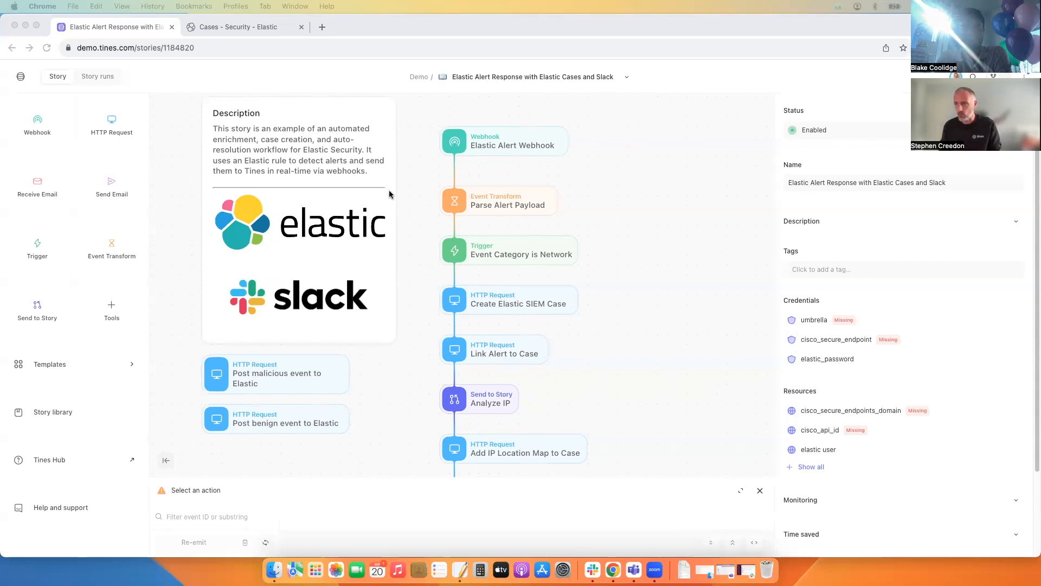
mouse_move(377, 339)
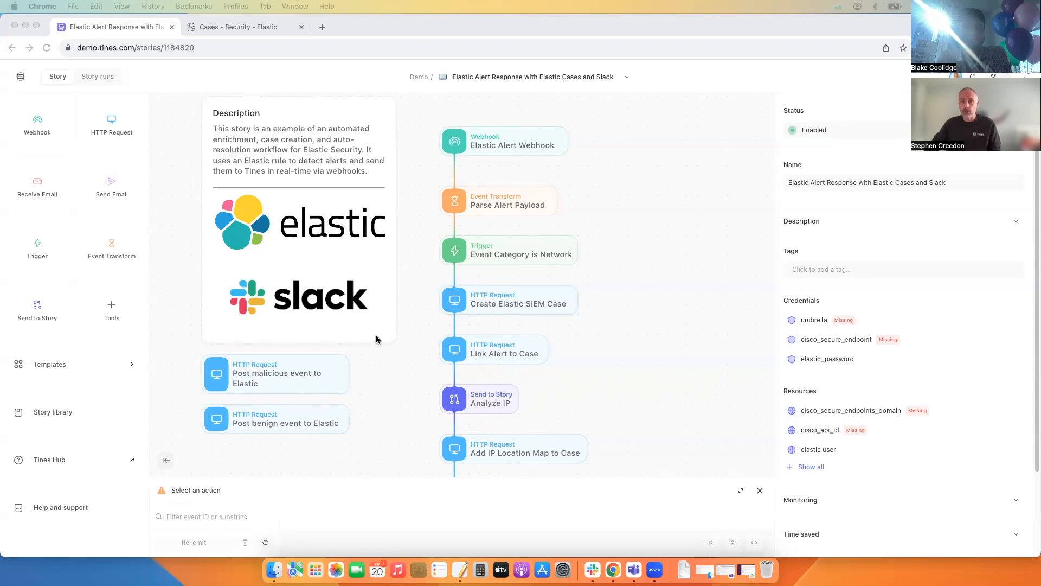
mouse_move(412, 376)
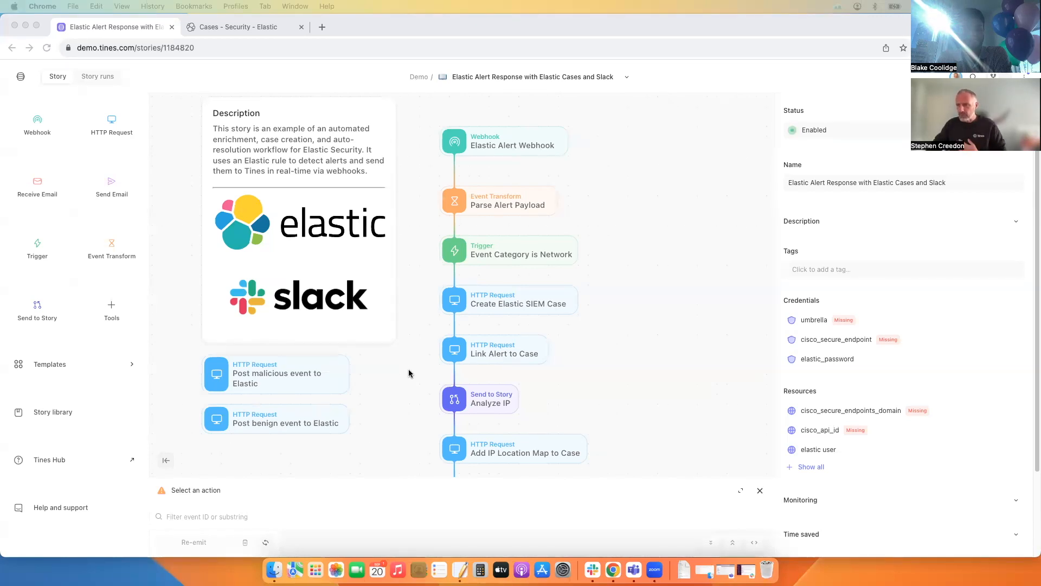
mouse_move(369, 382)
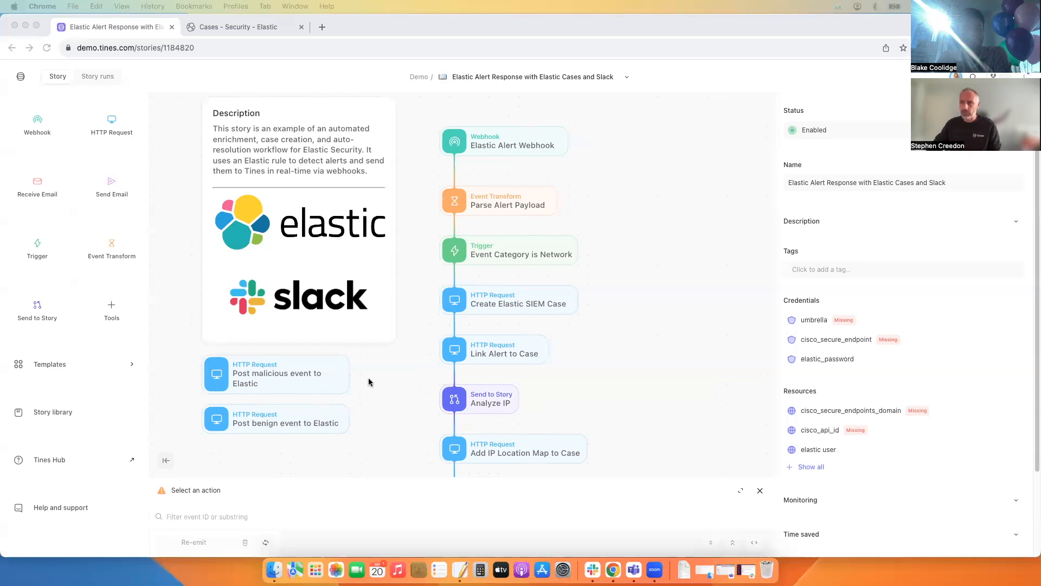
mouse_move(412, 364)
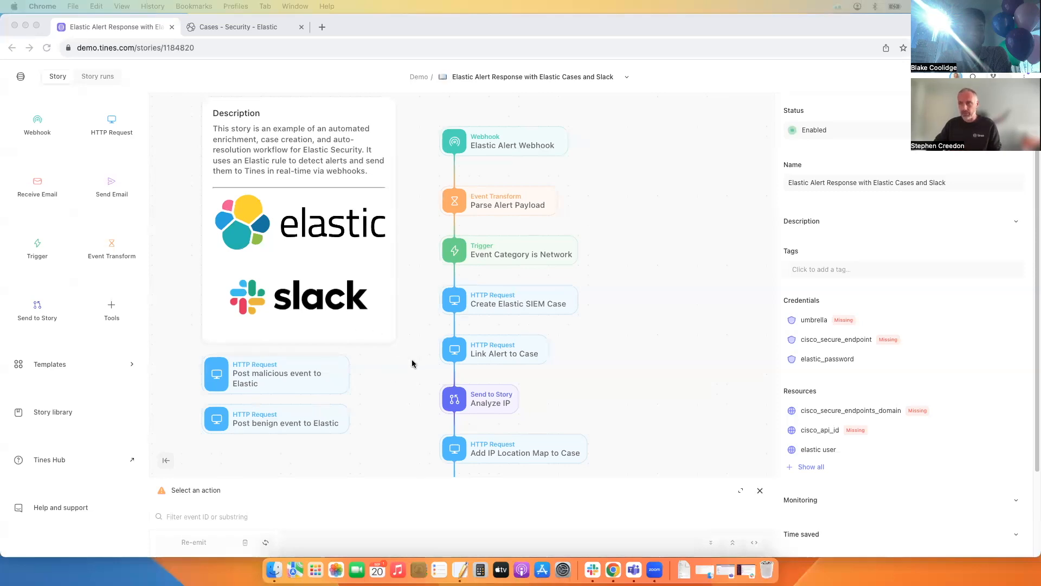
mouse_move(399, 389)
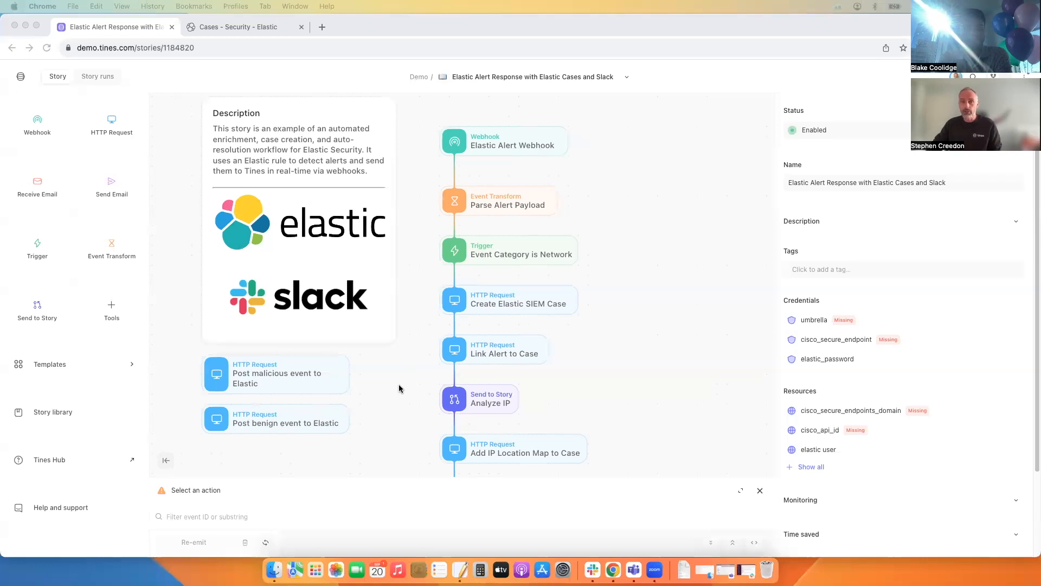
mouse_move(253, 387)
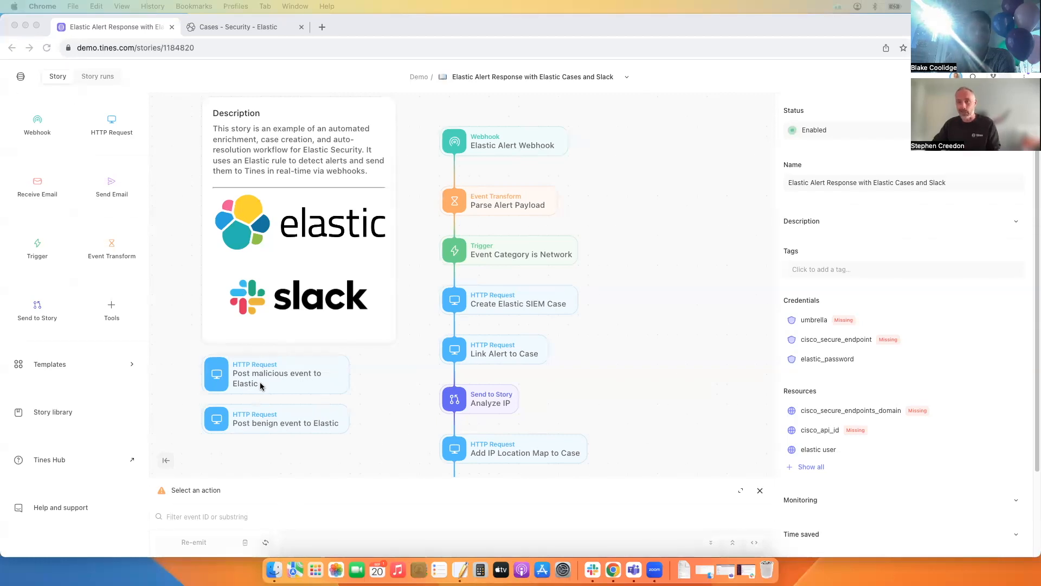
mouse_move(490, 168)
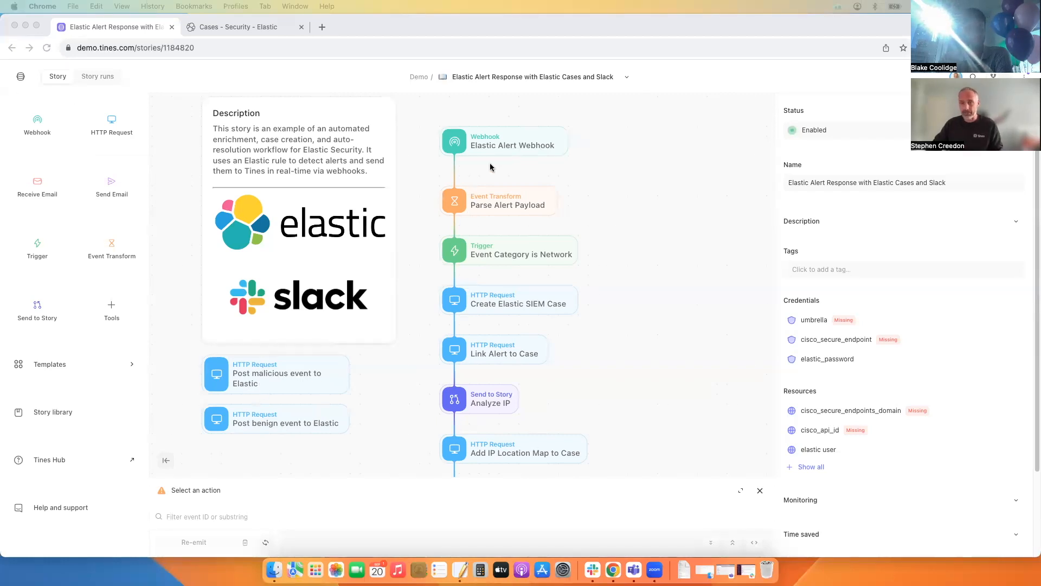
mouse_move(521, 259)
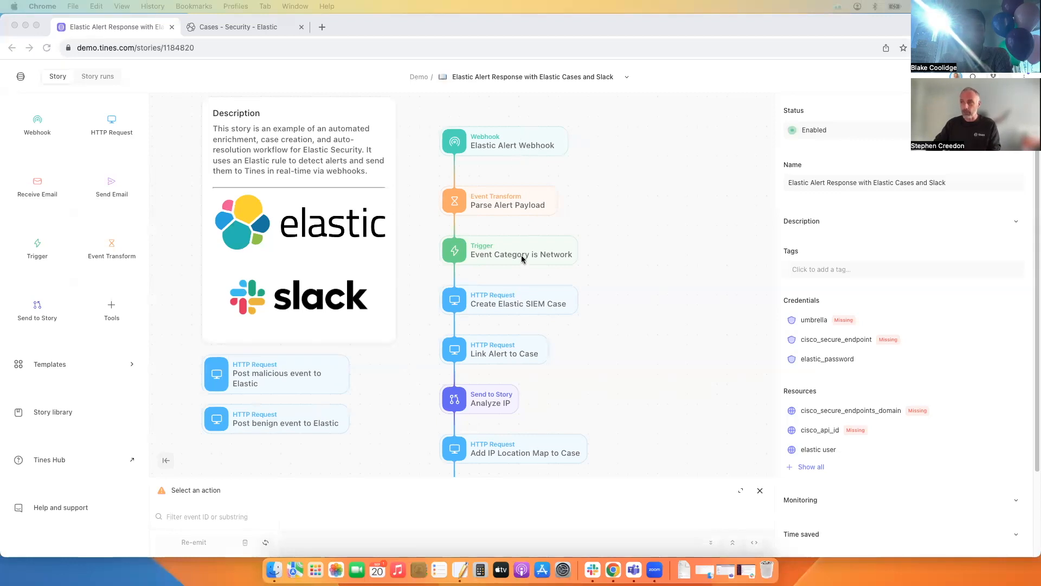
mouse_move(635, 325)
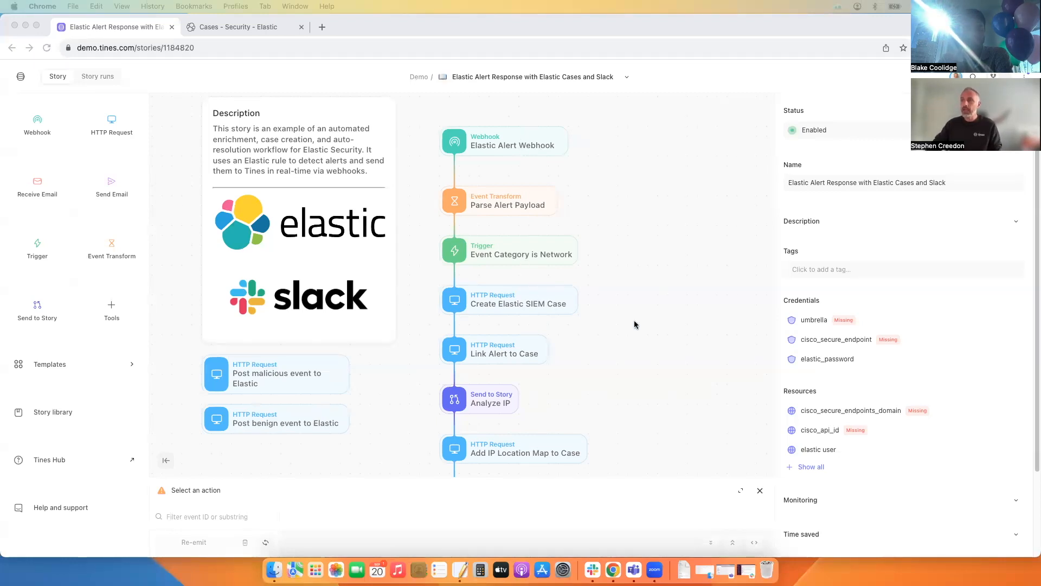
mouse_move(650, 328)
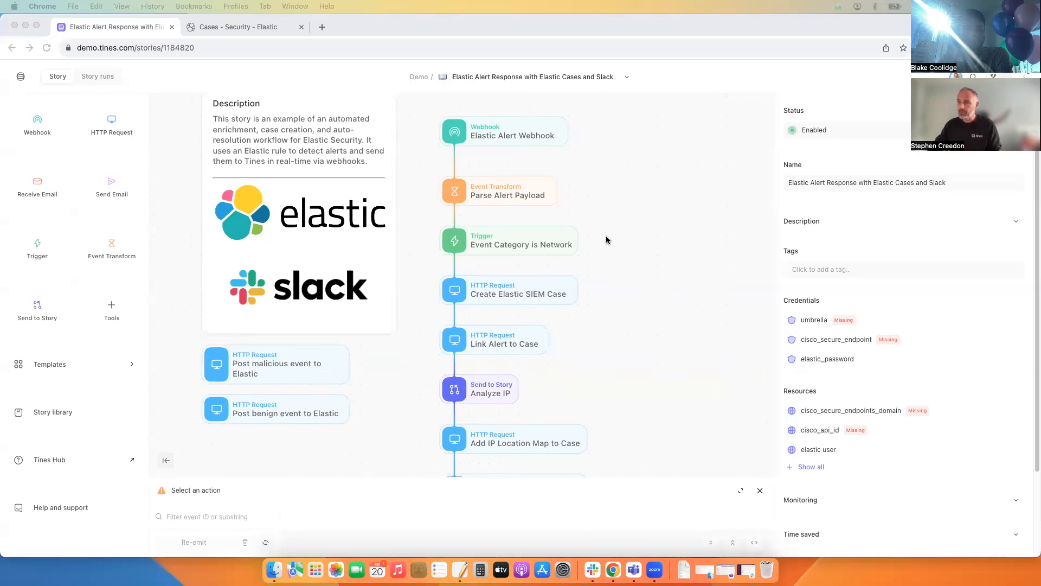
mouse_move(491, 198)
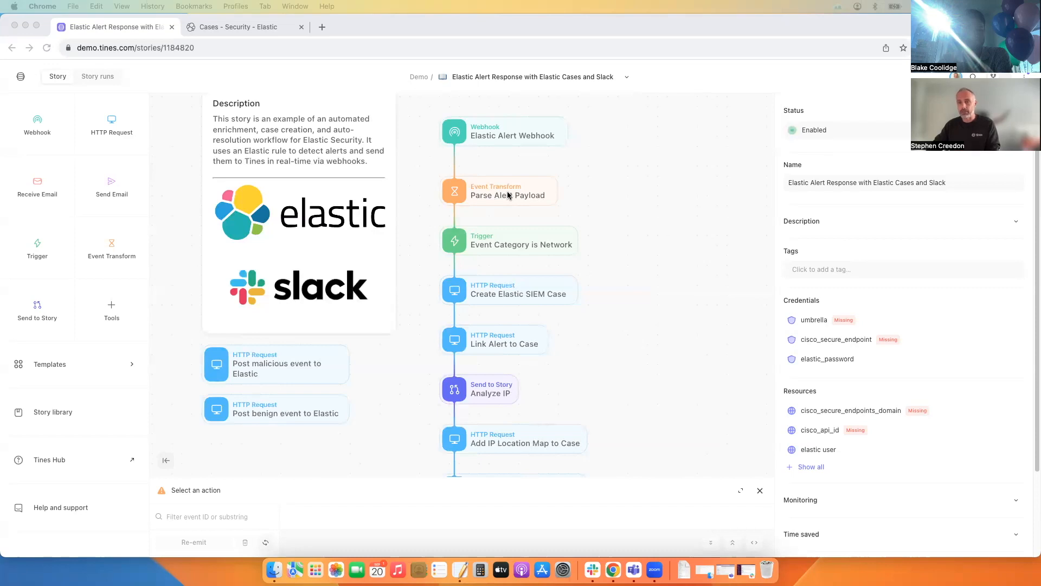
mouse_move(635, 243)
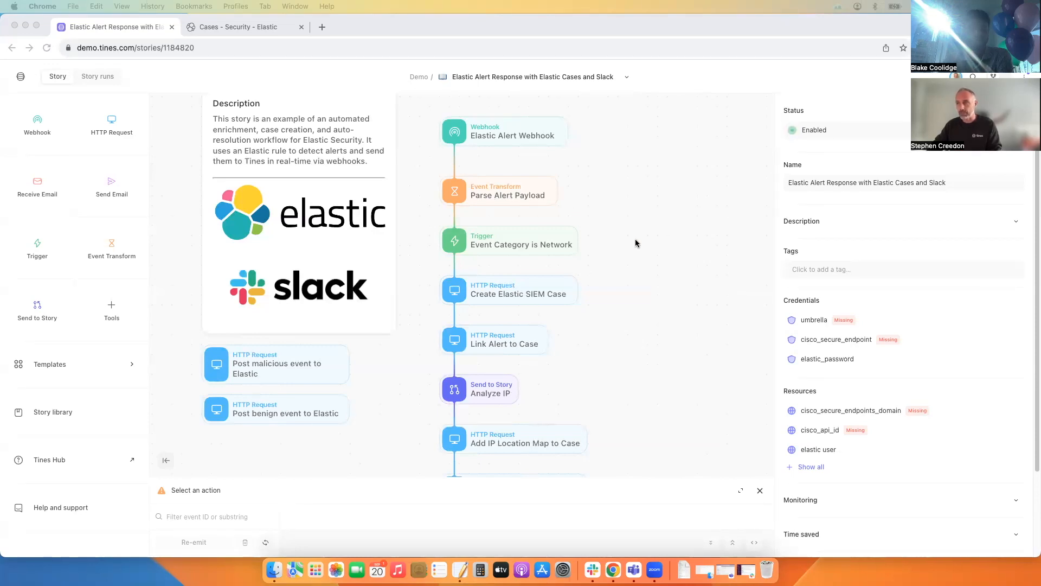
Inspect the Analyze IP step's settings on the story canvas
scroll(down, 3)
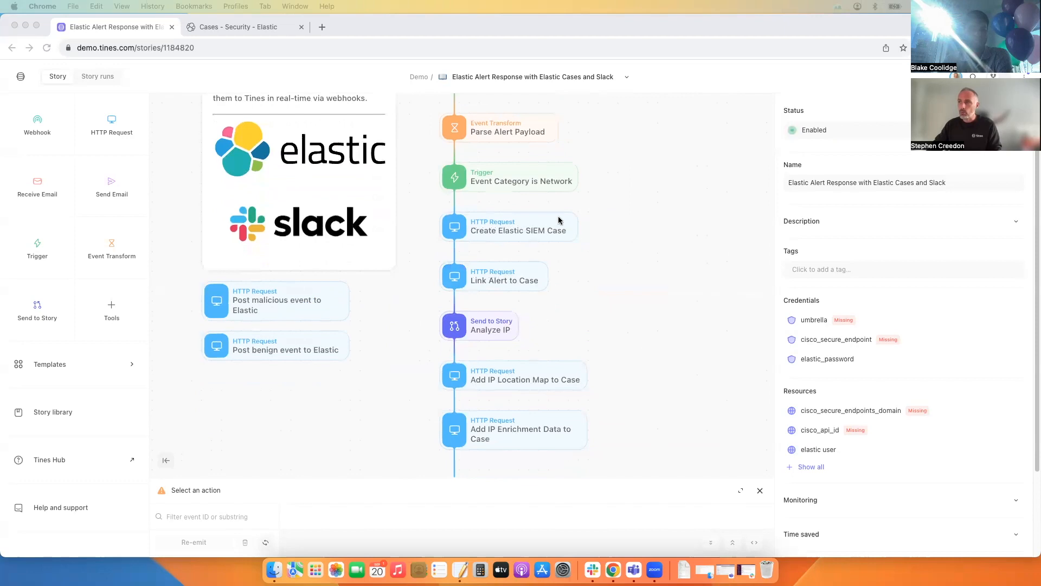
mouse_move(512, 223)
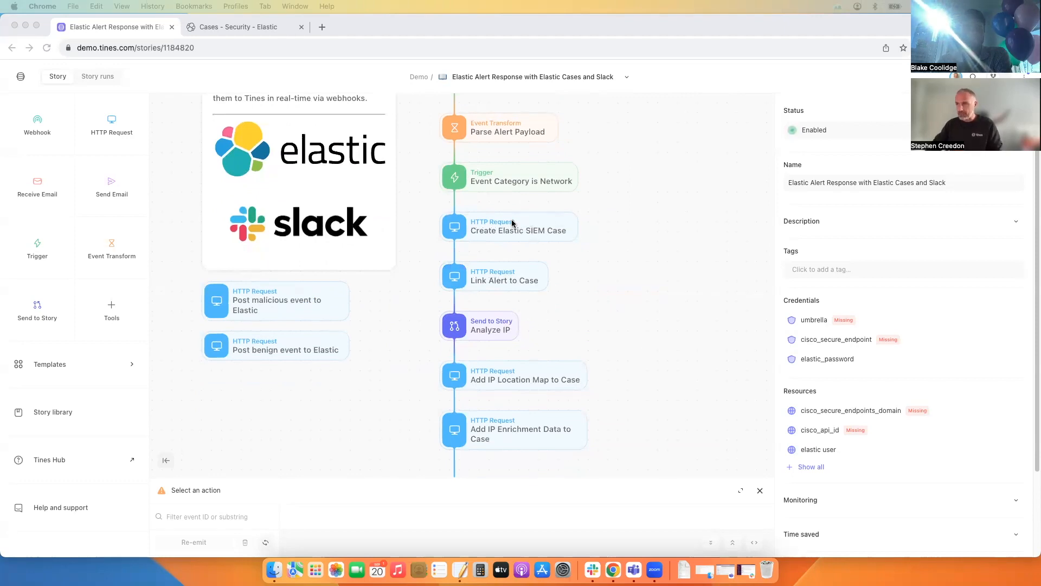
mouse_move(488, 231)
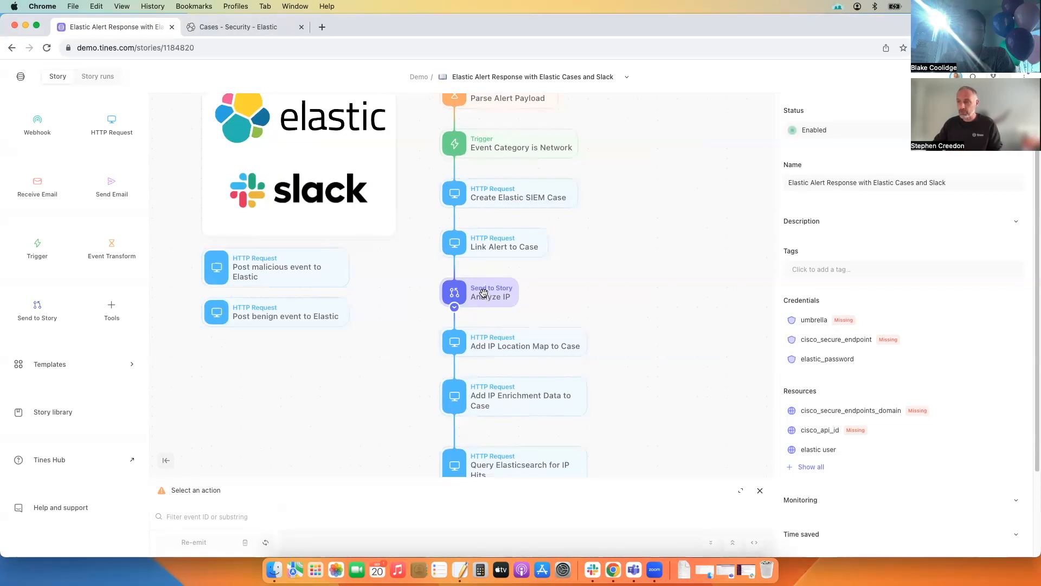
click(479, 292)
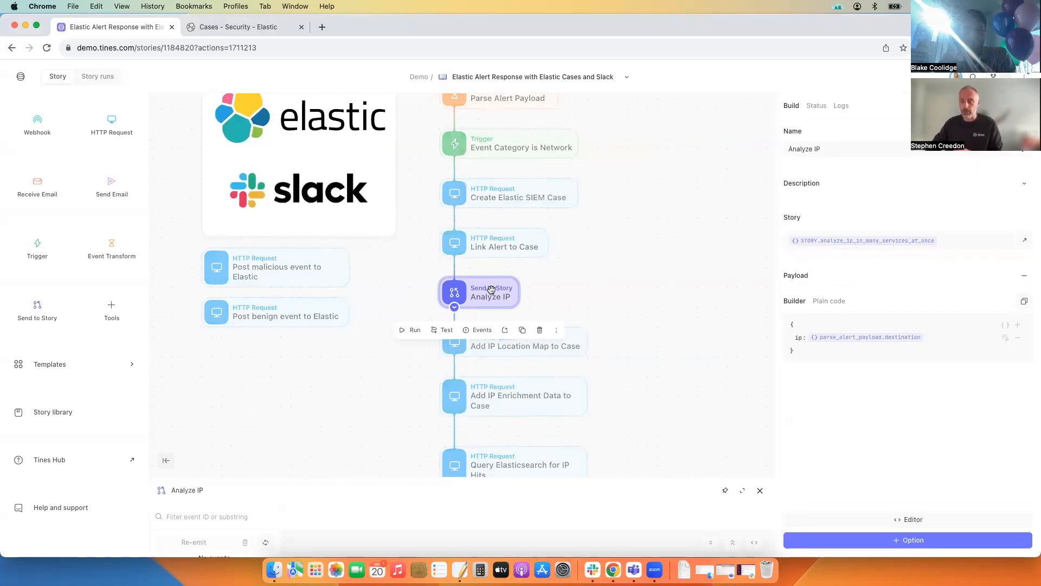
click(649, 288)
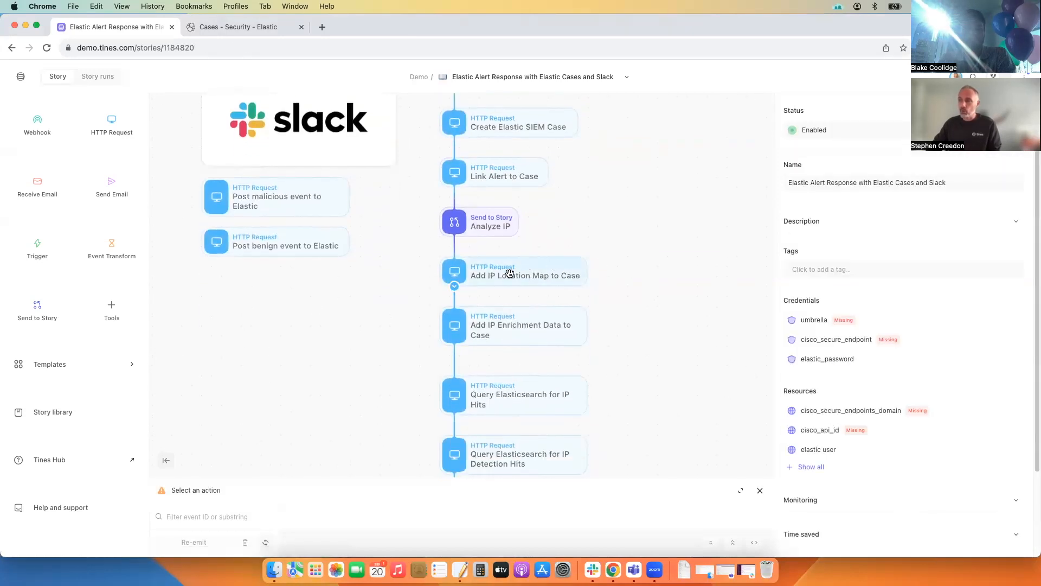
mouse_move(513, 278)
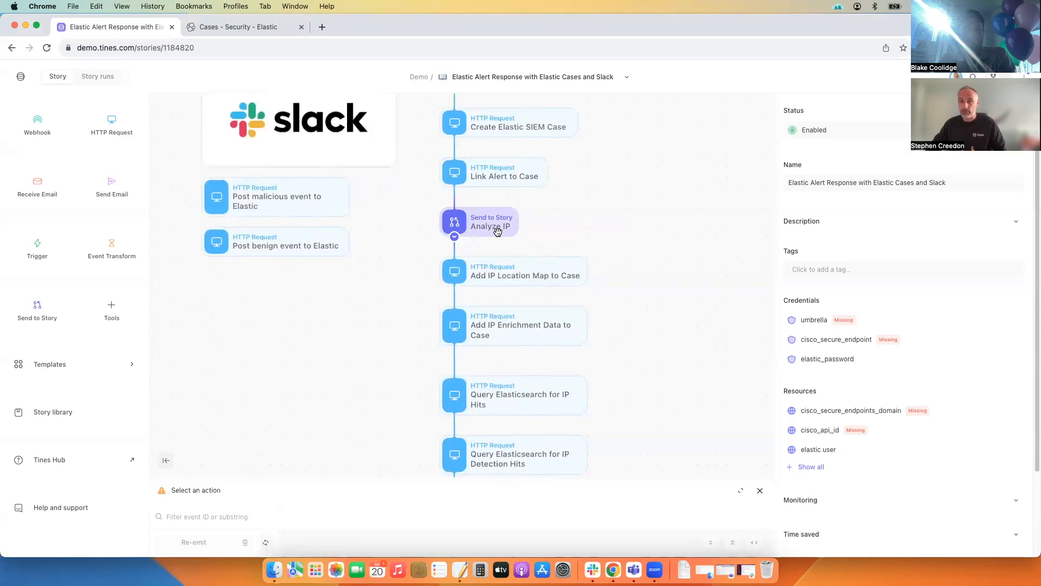
Review the IP location map step, then scroll down to the If Malicious IP trigger
click(525, 271)
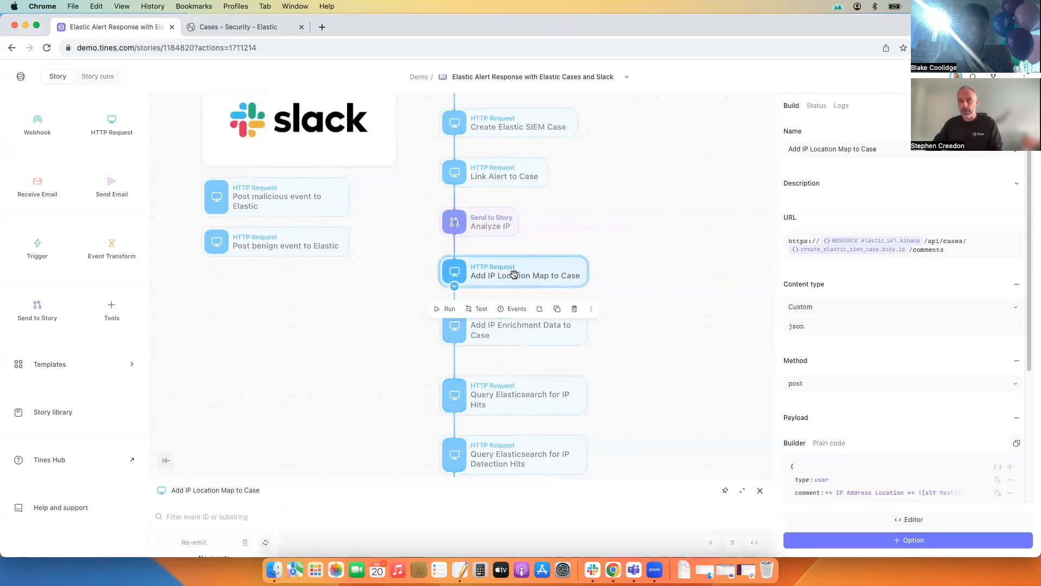
mouse_move(553, 282)
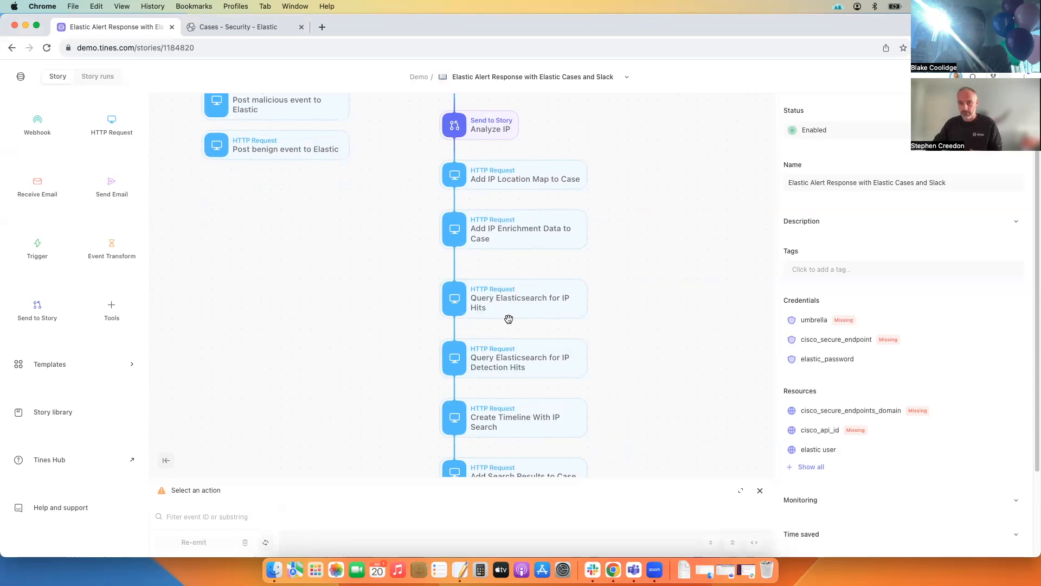
mouse_move(523, 317)
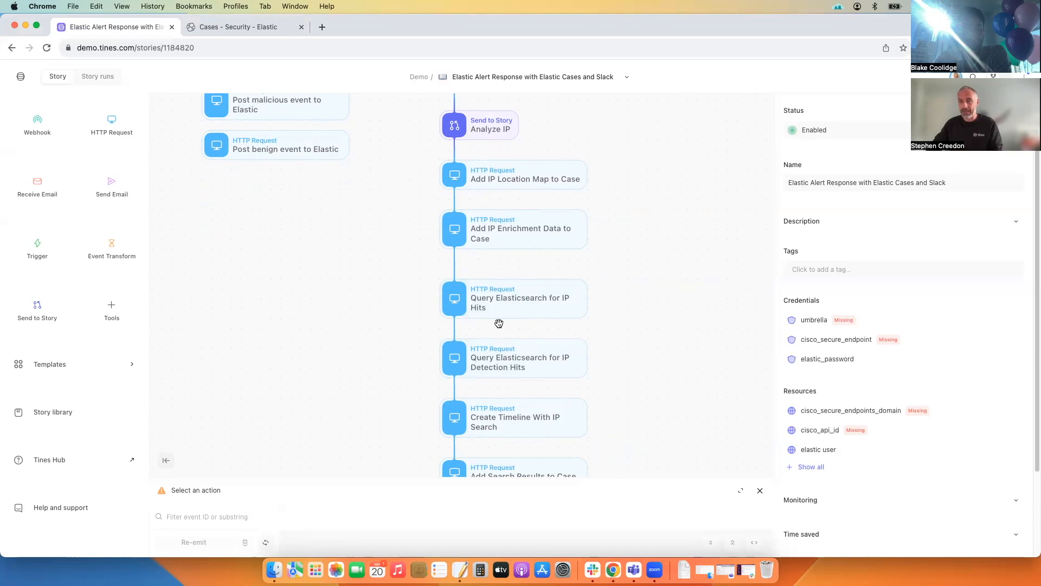
mouse_move(507, 330)
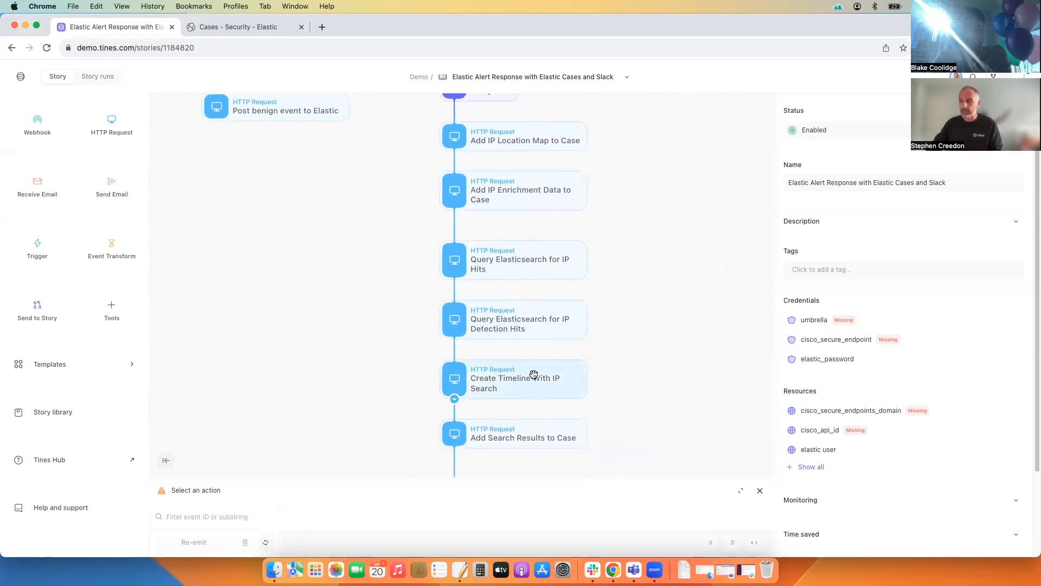
scroll(down, 3)
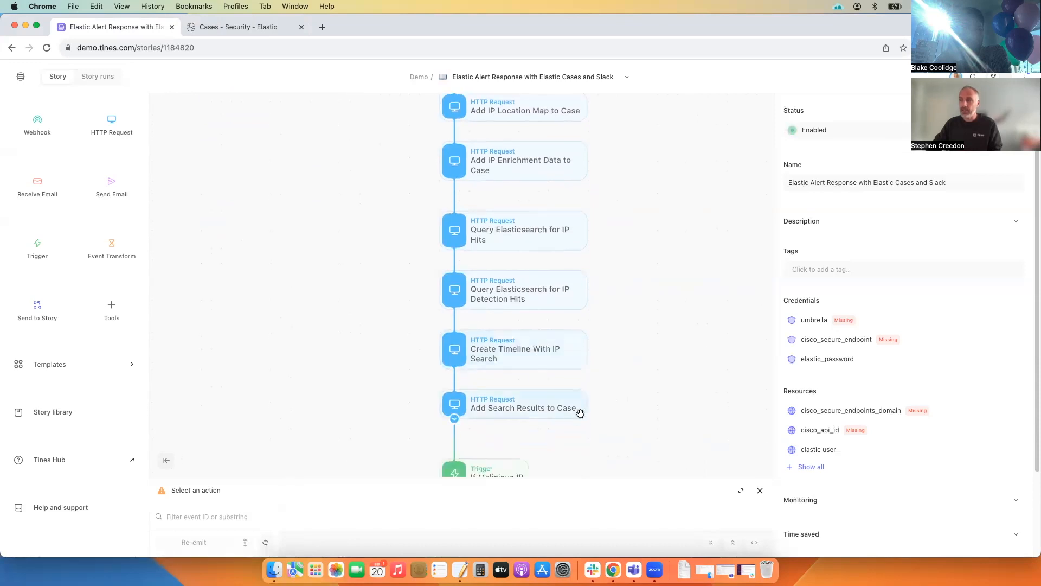
scroll(down, 3)
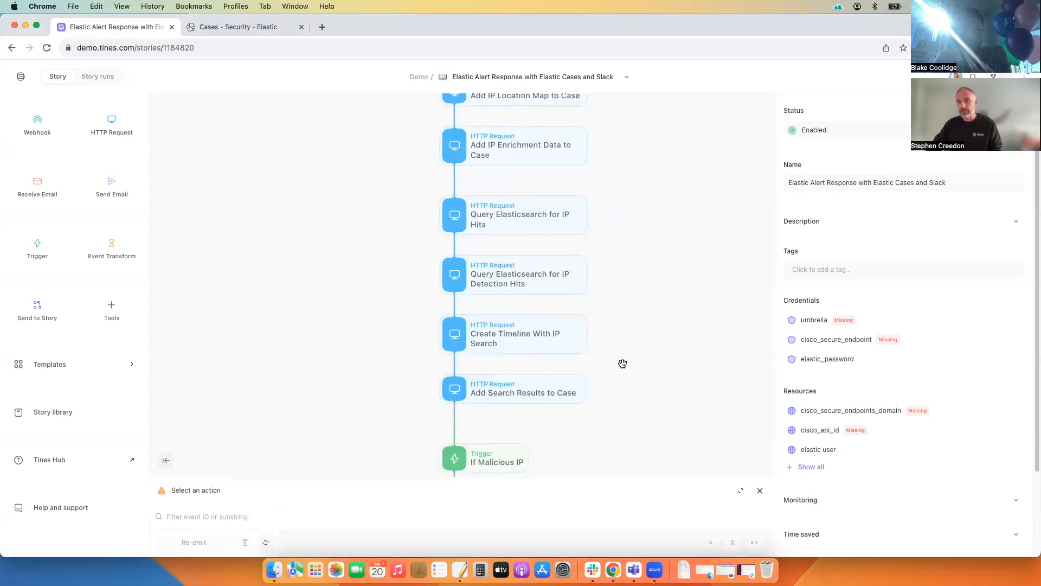
mouse_move(588, 281)
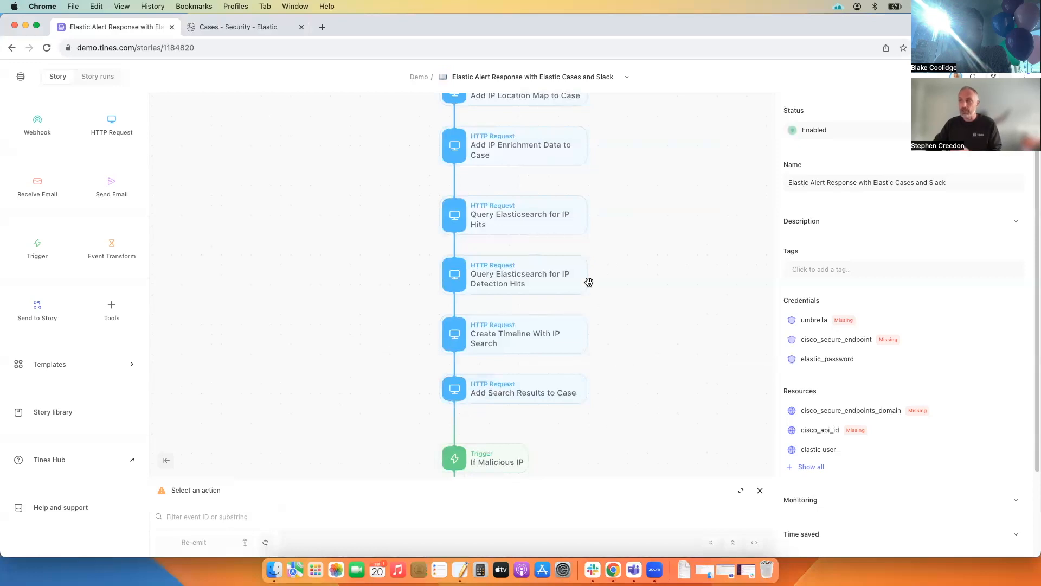
mouse_move(662, 351)
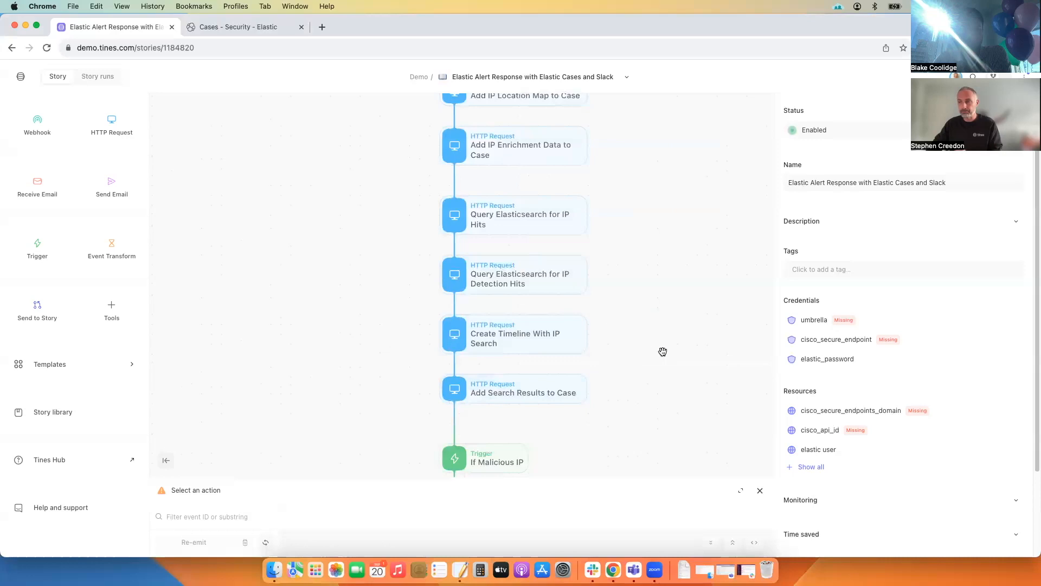
scroll(down, 3)
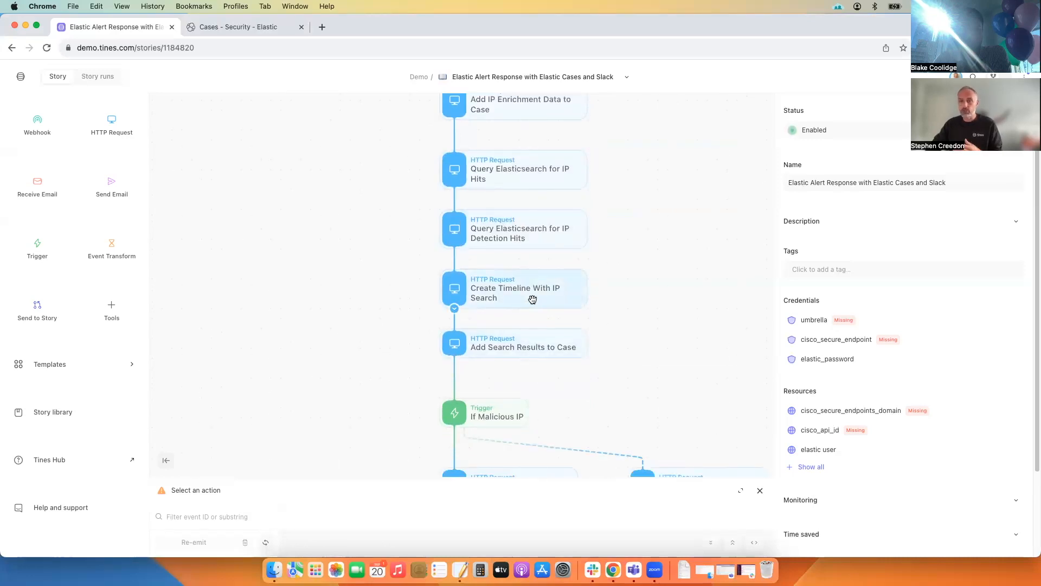
mouse_move(588, 317)
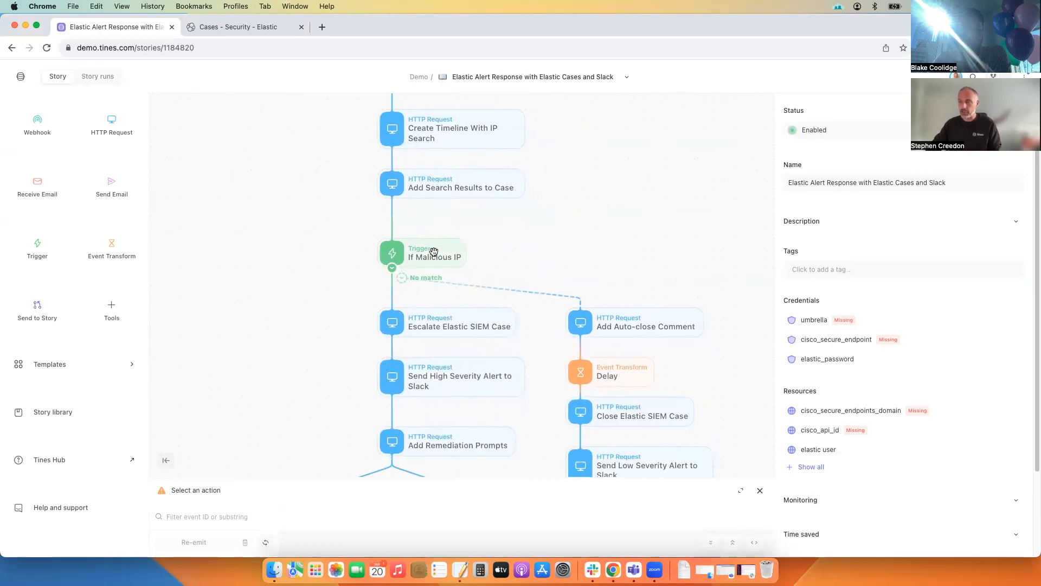
click(435, 254)
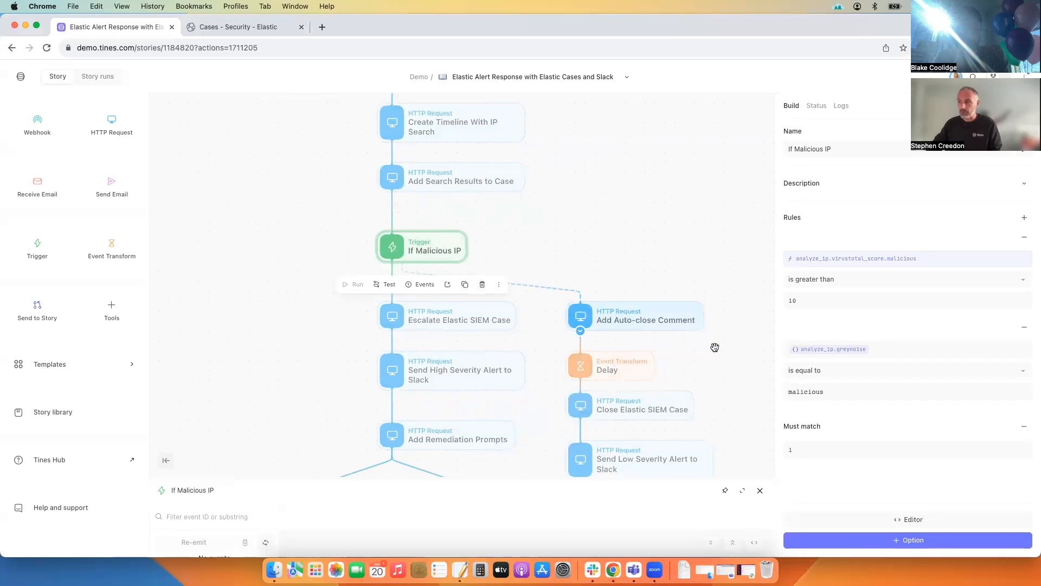
scroll(up, 3)
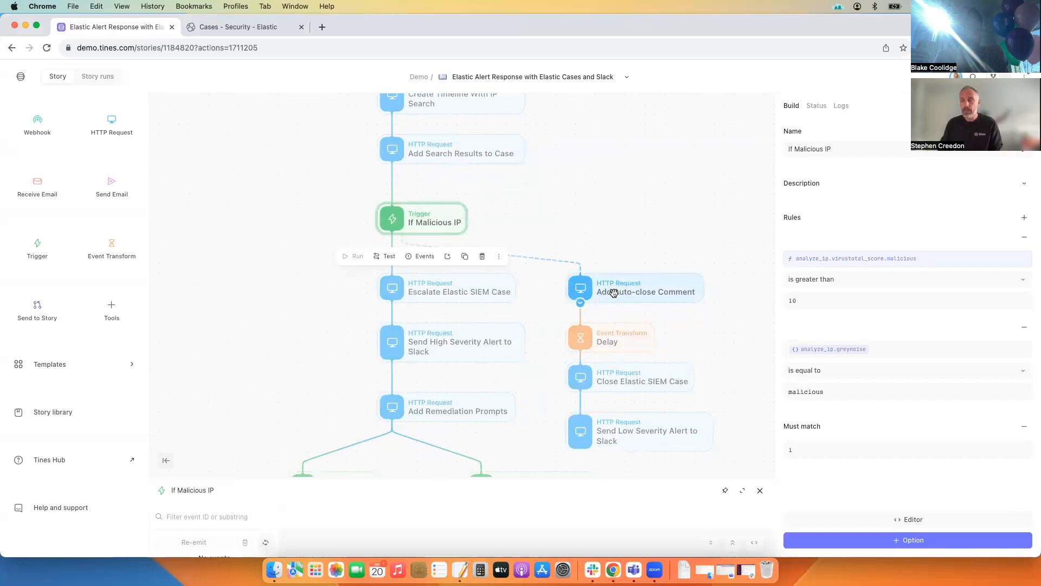
mouse_move(336, 288)
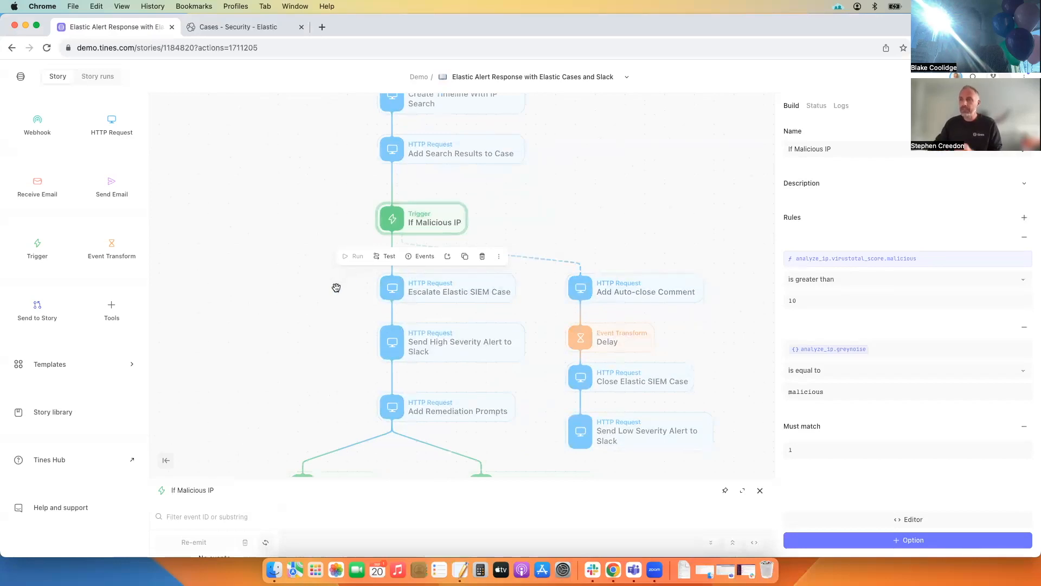
click(316, 255)
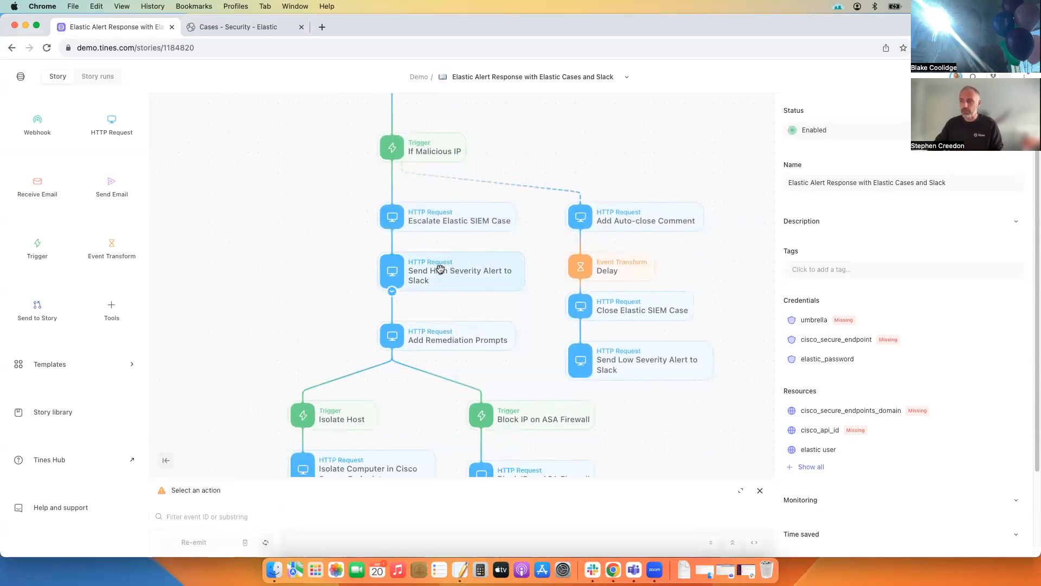
Scroll the story down to the Isolate Host and Block IP remediation branches
scroll(down, 3)
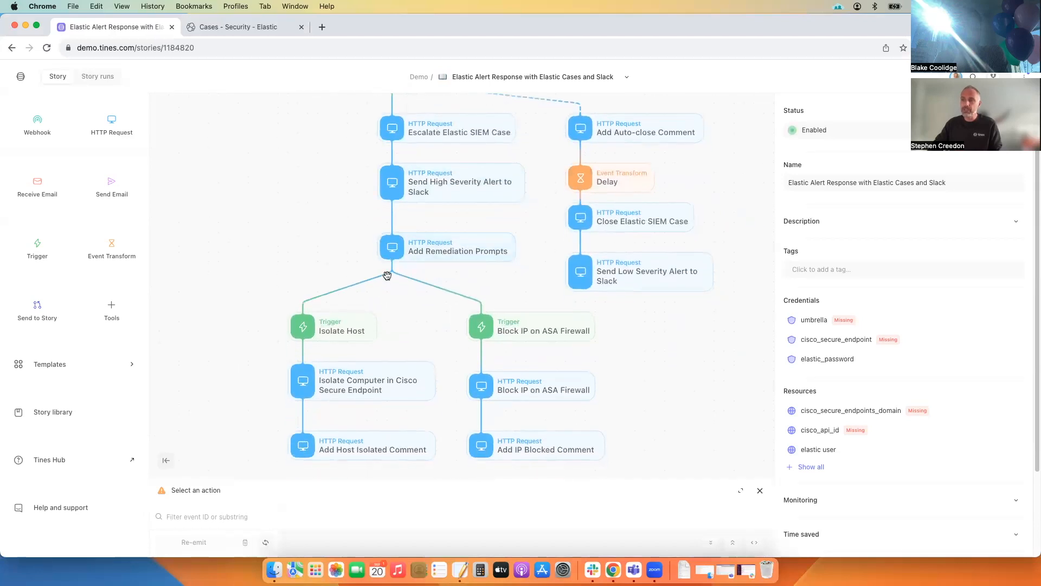
mouse_move(405, 334)
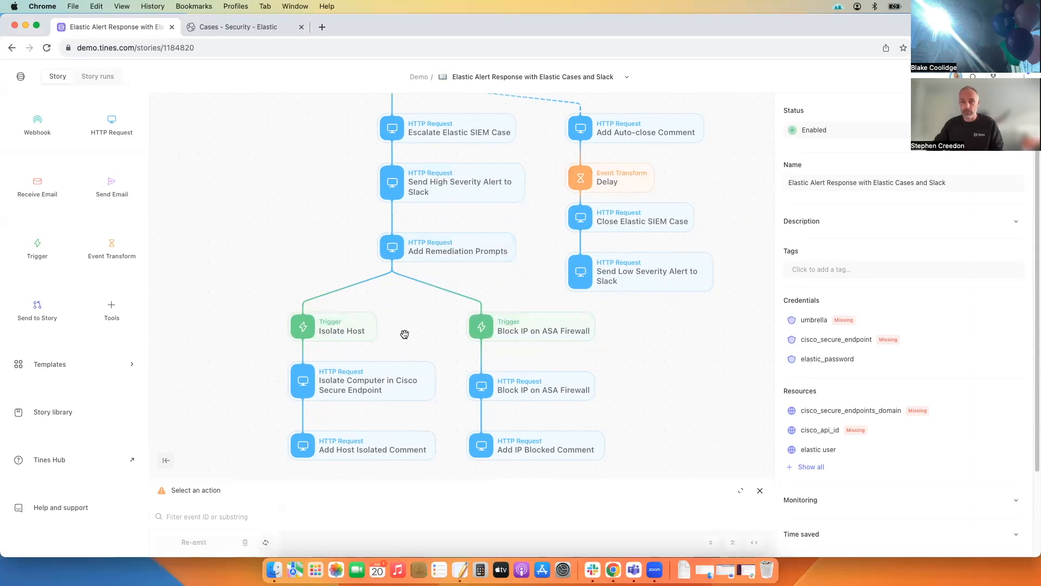
mouse_move(403, 314)
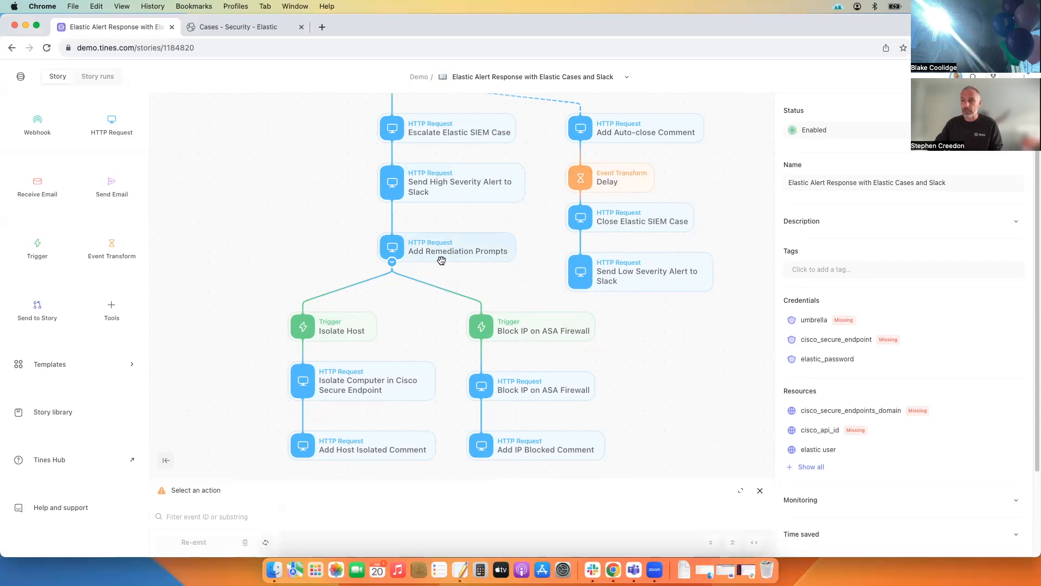
mouse_move(521, 335)
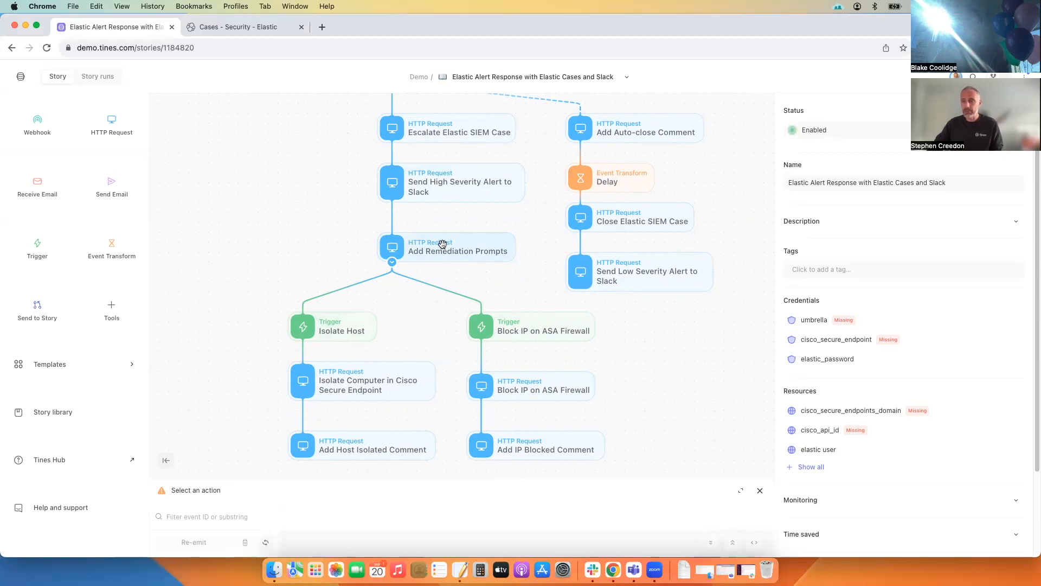
mouse_move(399, 269)
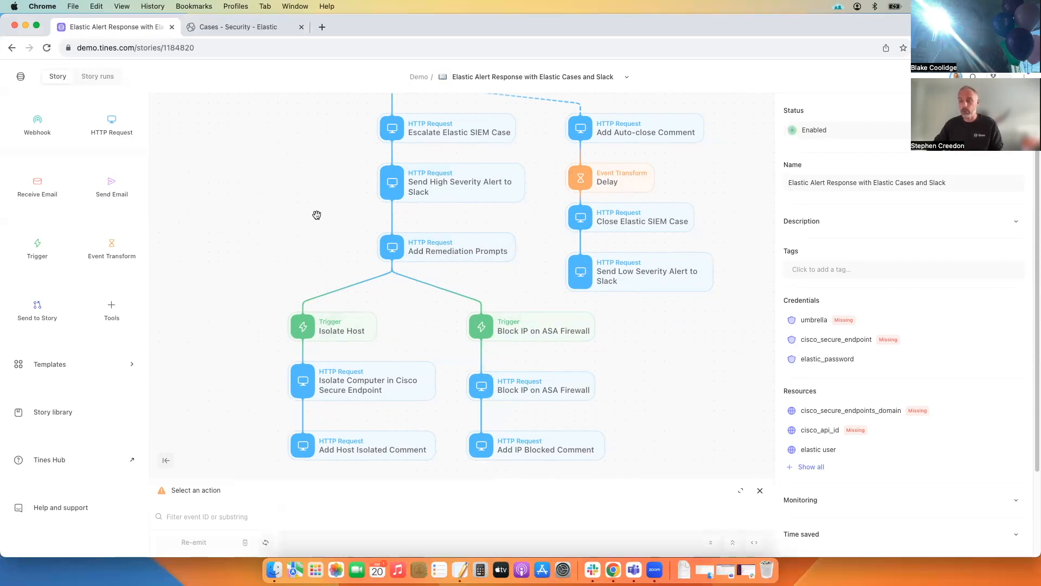
mouse_move(332, 201)
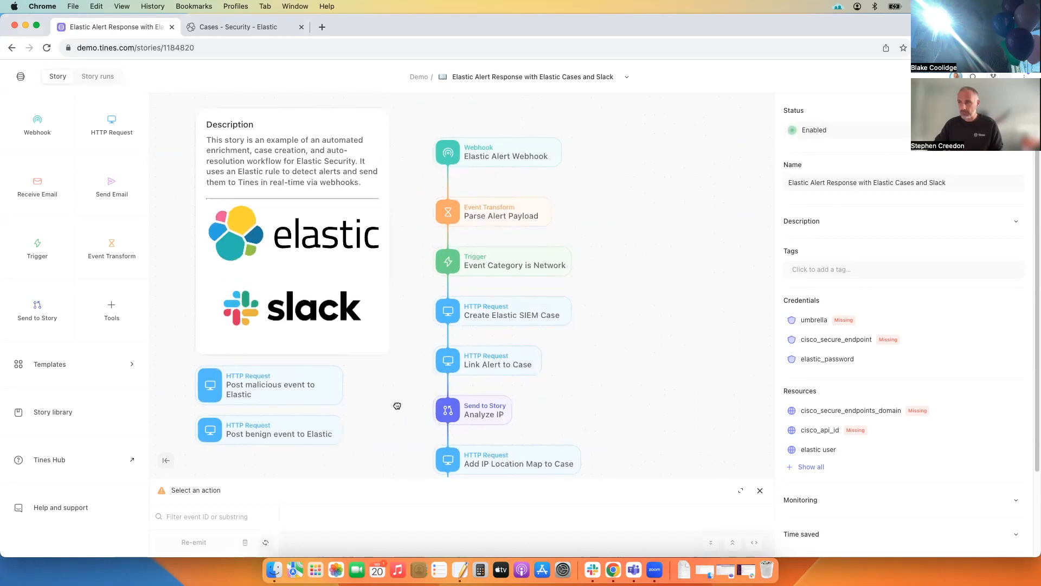
Run the Post malicious event to Elastic action to send a malicious test event
click(269, 384)
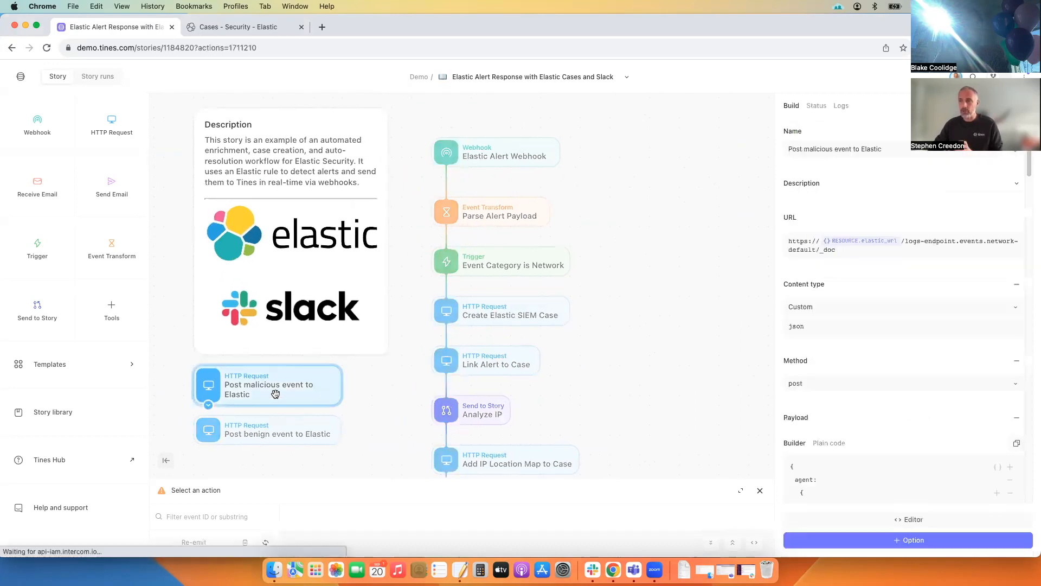
click(269, 384)
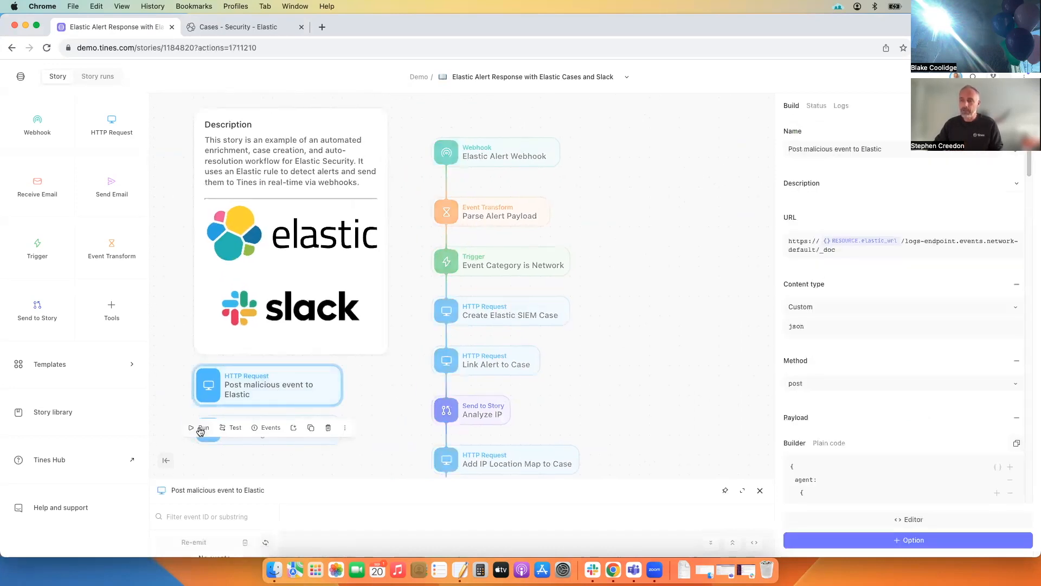
click(199, 427)
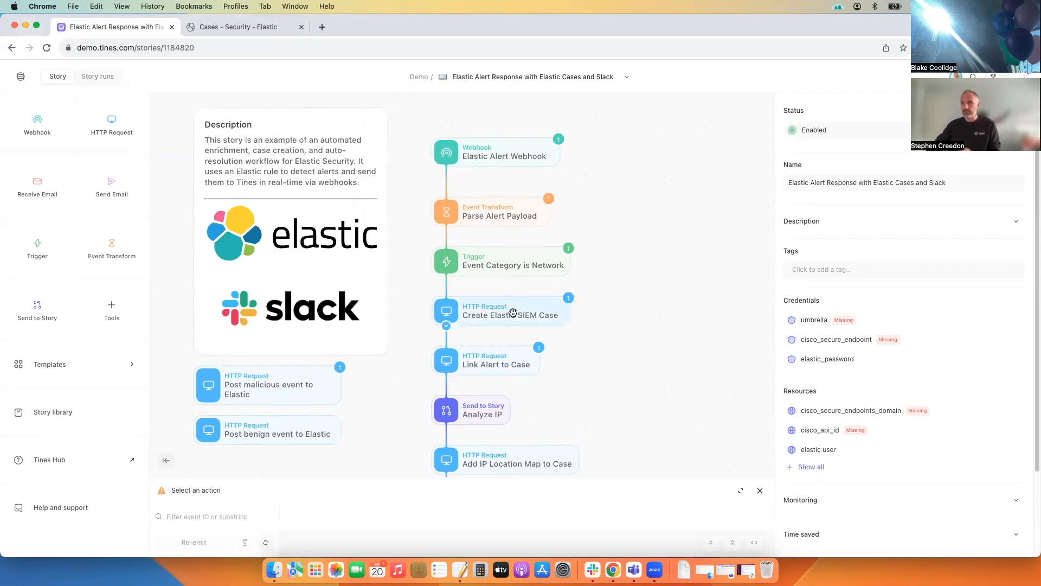
mouse_move(622, 332)
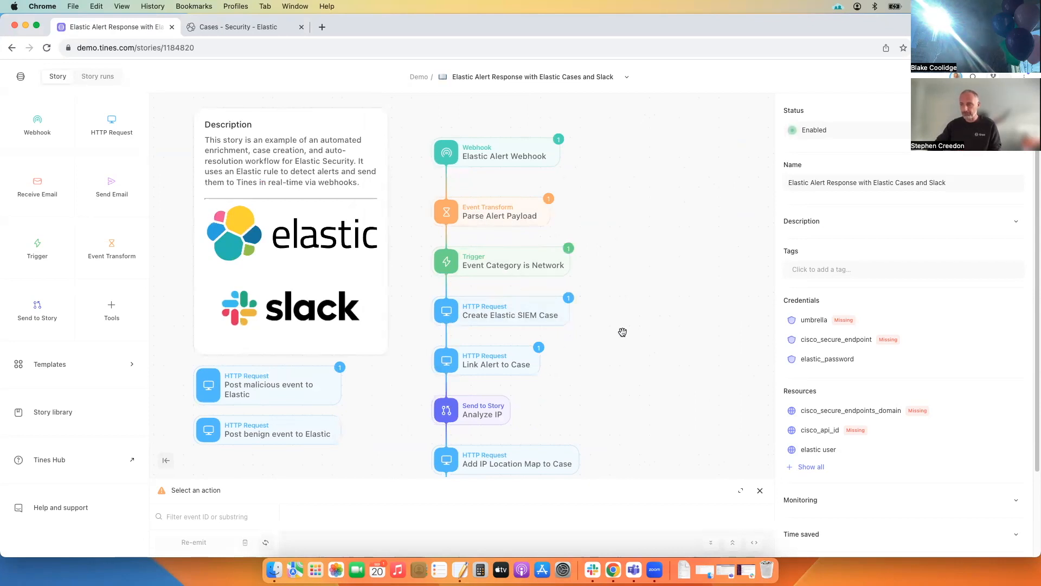
click(511, 305)
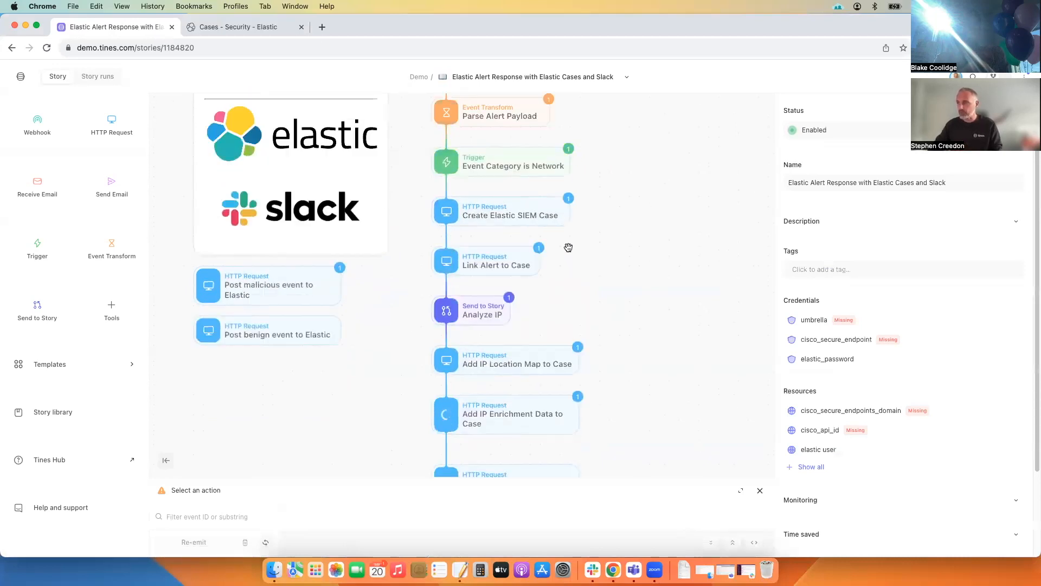
Check the Create Elastic SIEM Case event, then view the Elastic Cases list
click(510, 210)
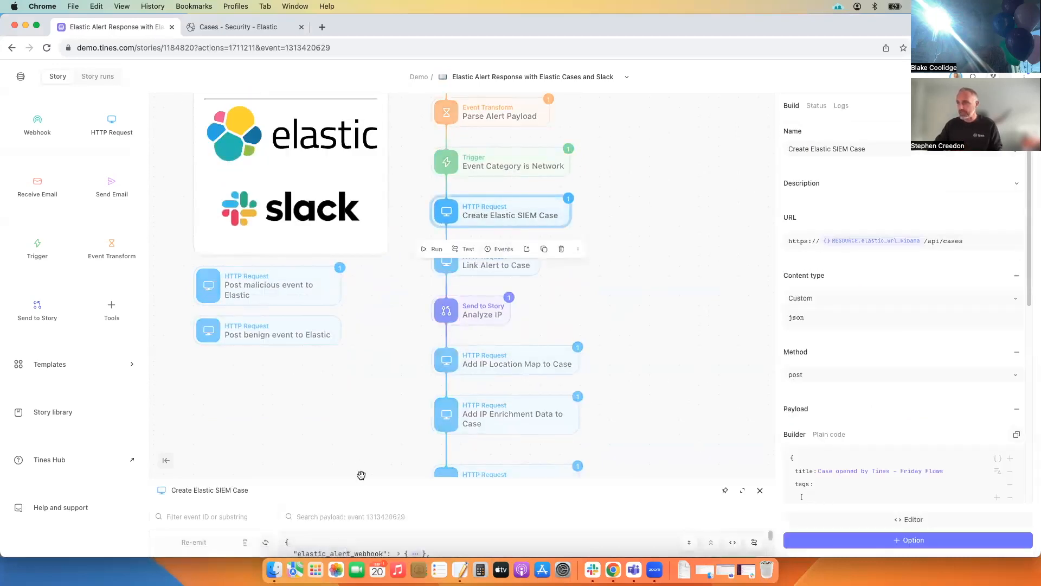
click(239, 27)
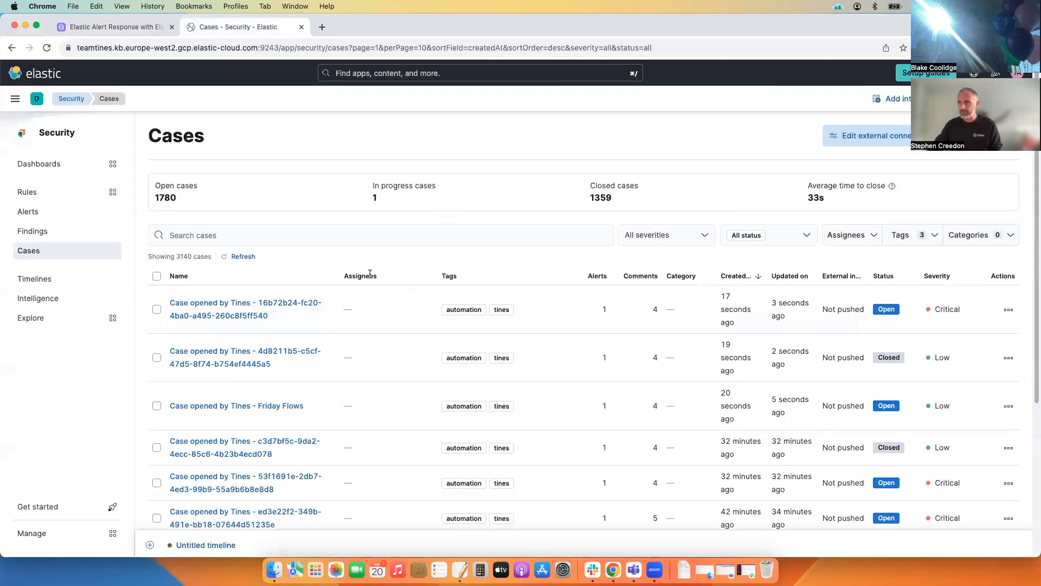
mouse_move(236, 406)
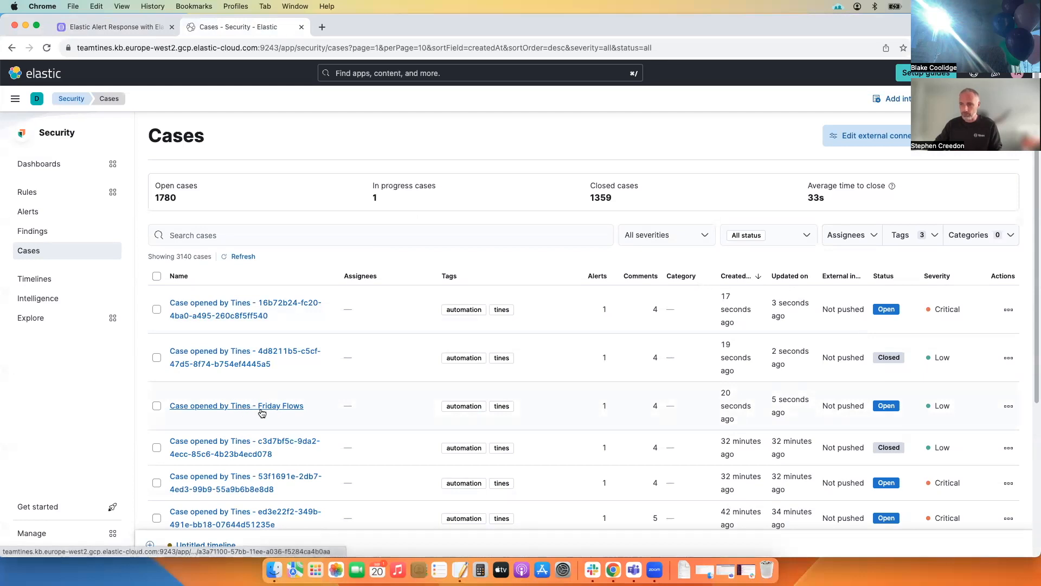
mouse_move(261, 410)
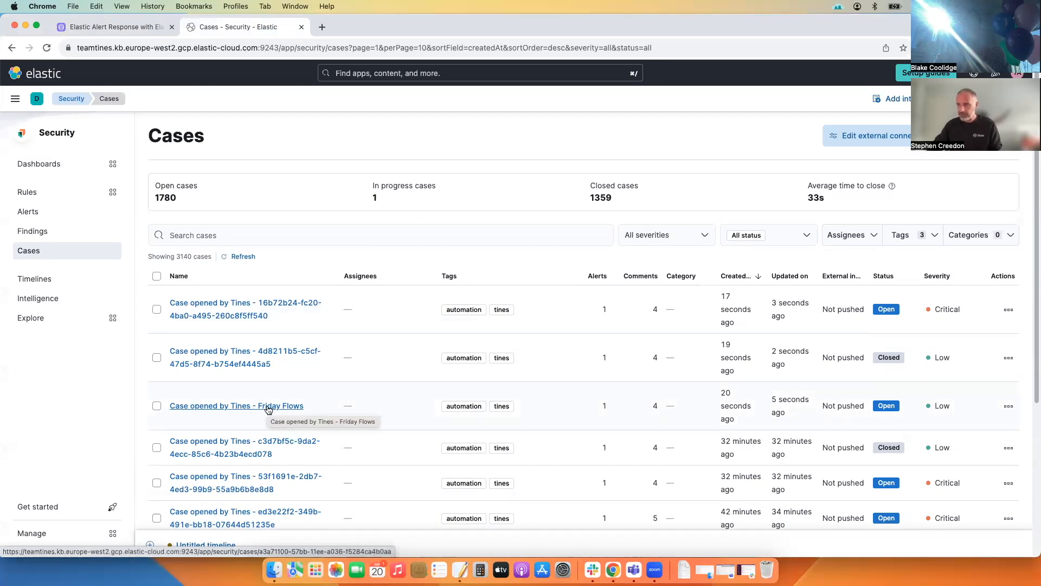
Open the Friday Flows case and bring up link options for its Curl.exe alert
click(236, 405)
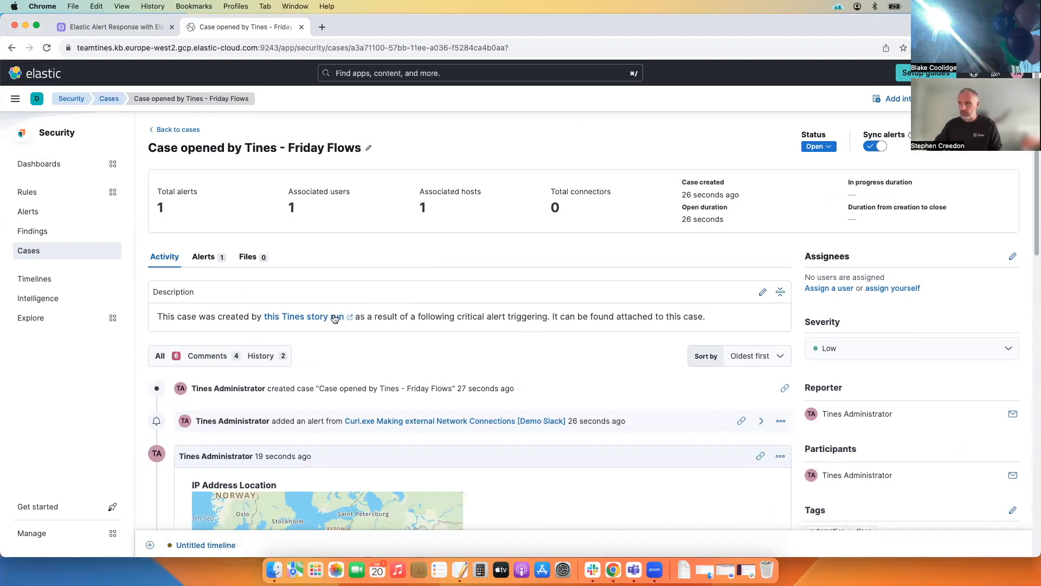
mouse_move(296, 317)
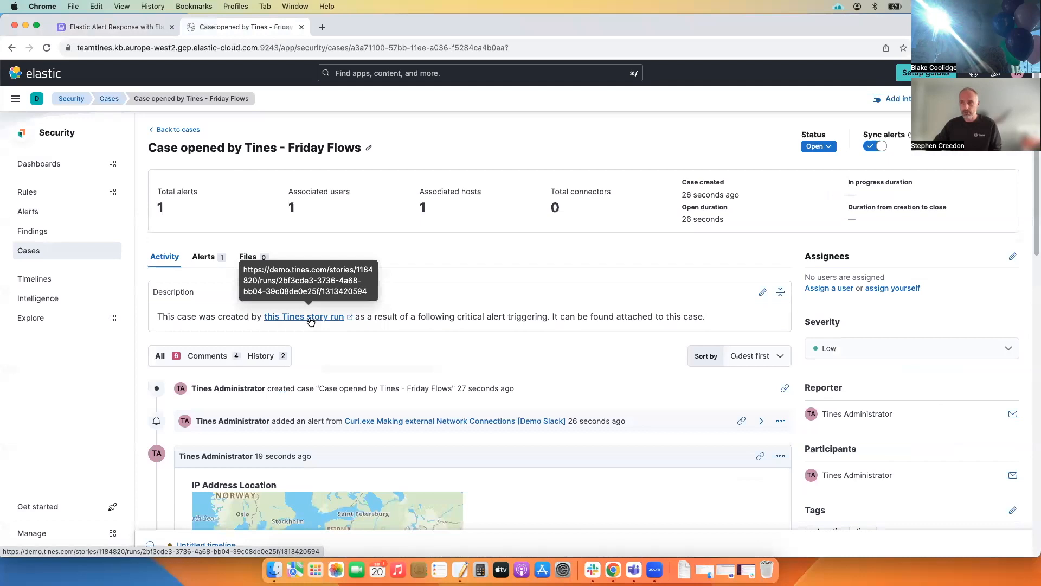
mouse_move(436, 342)
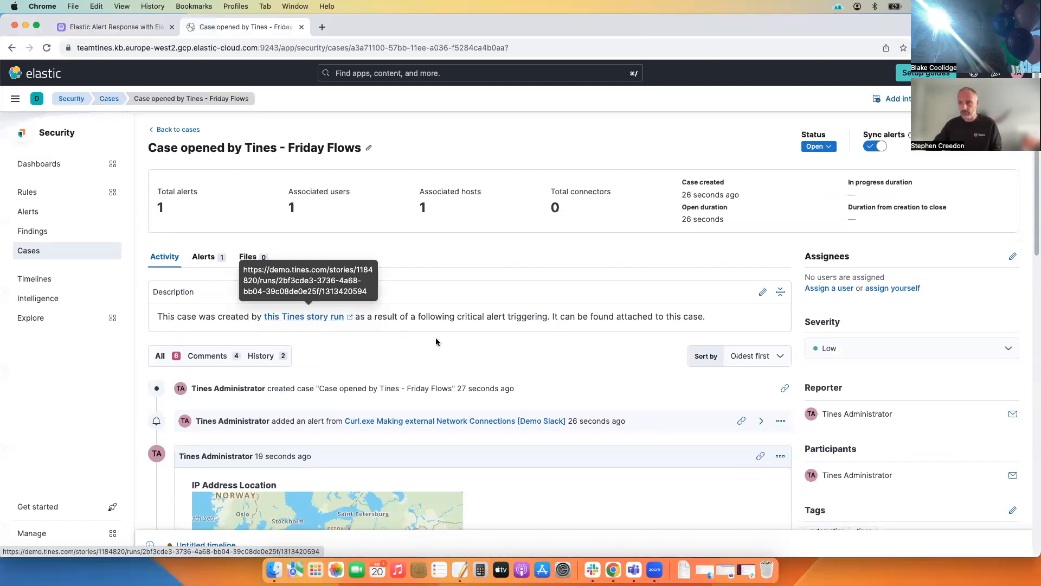
scroll(down, 3)
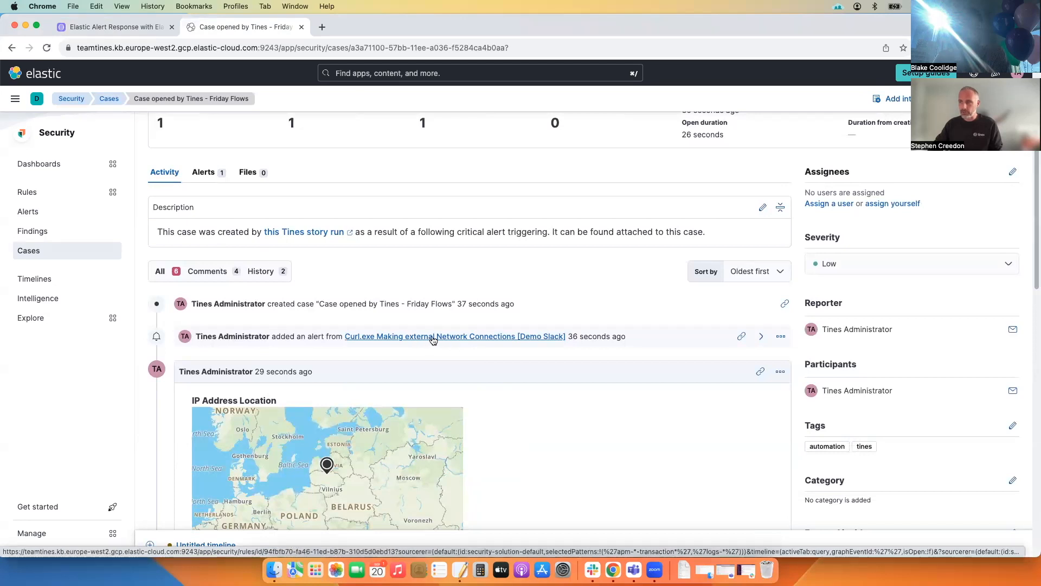
right_click(455, 336)
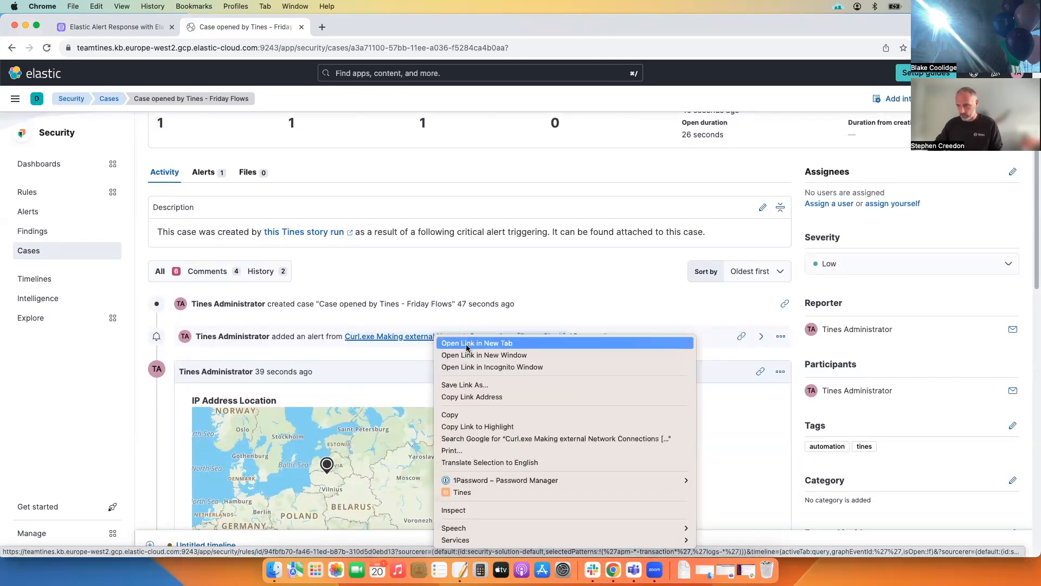
Open the Curl.exe detection rule in a new tab and scroll through its sections
click(476, 343)
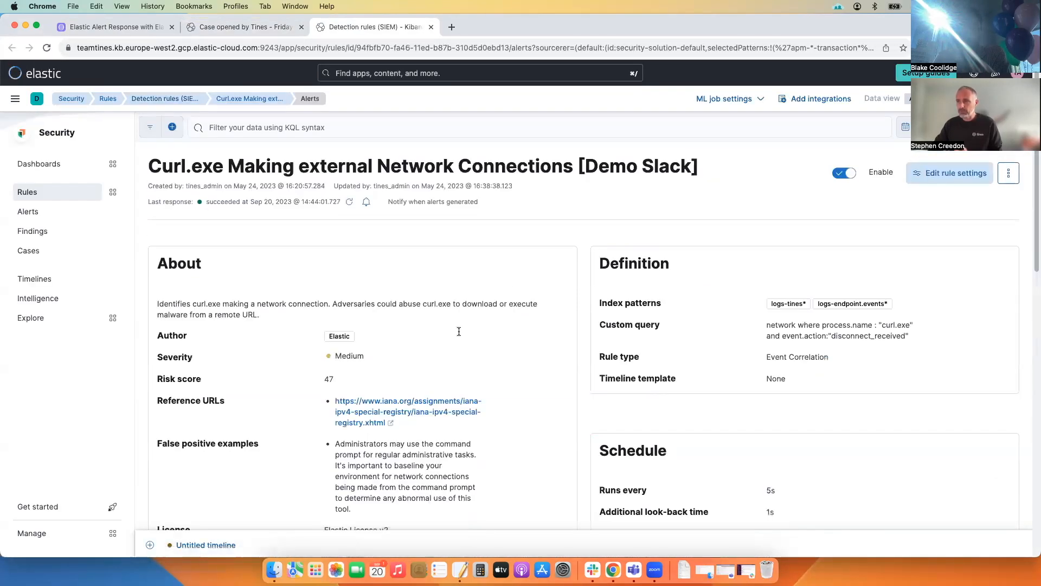
scroll(down, 3)
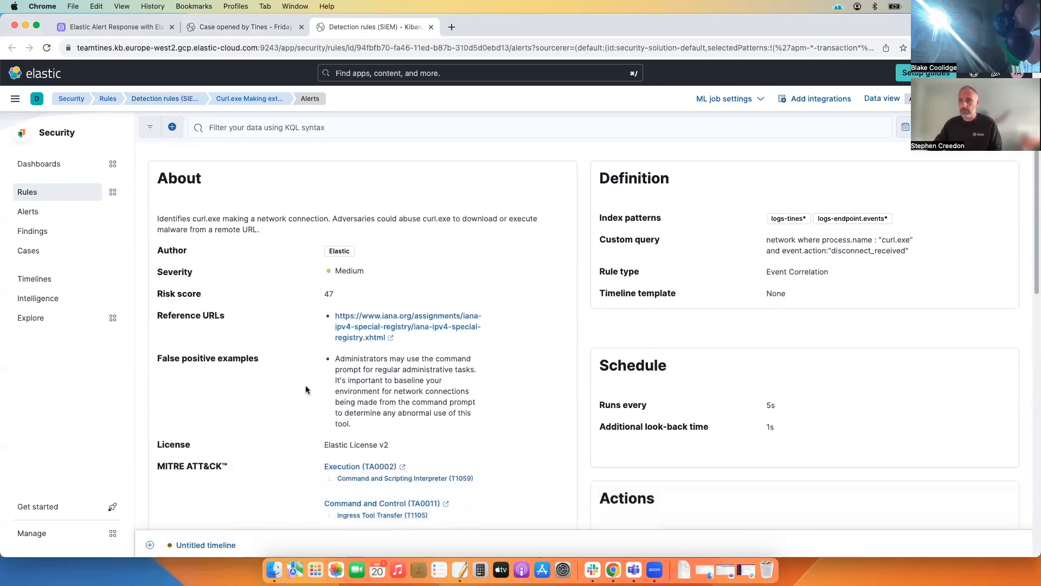
scroll(down, 3)
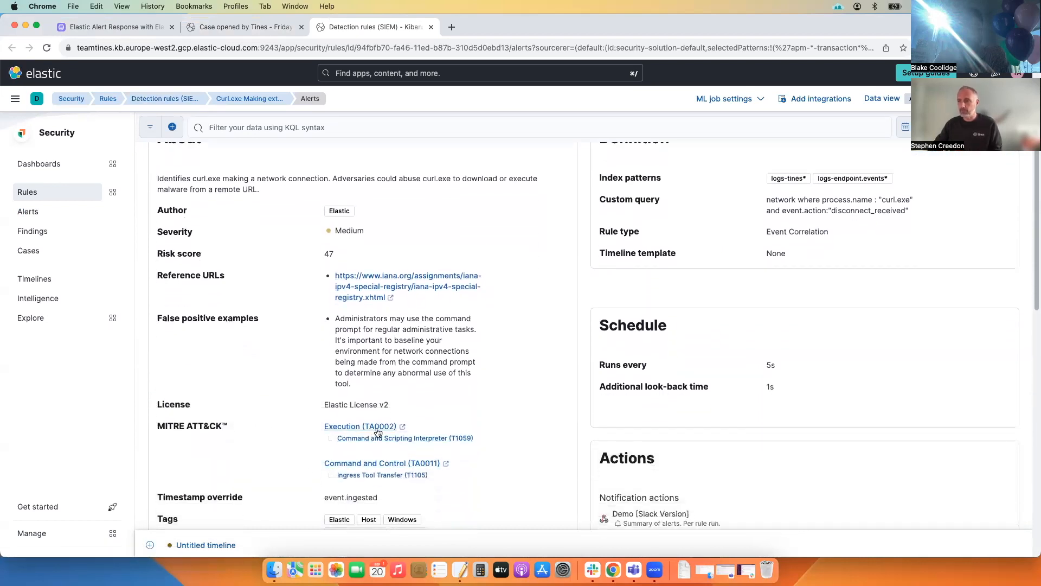
scroll(down, 3)
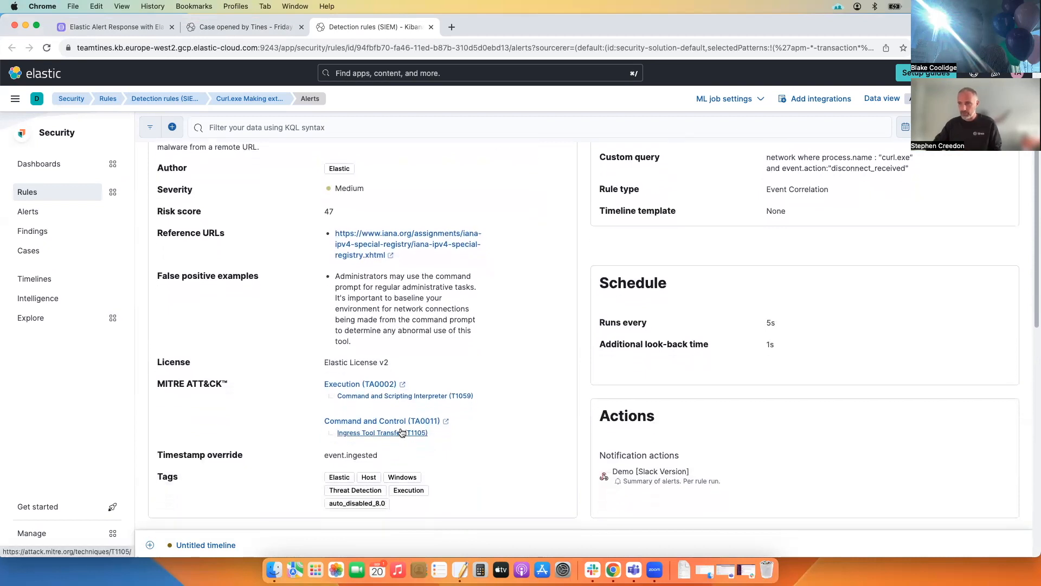
mouse_move(399, 409)
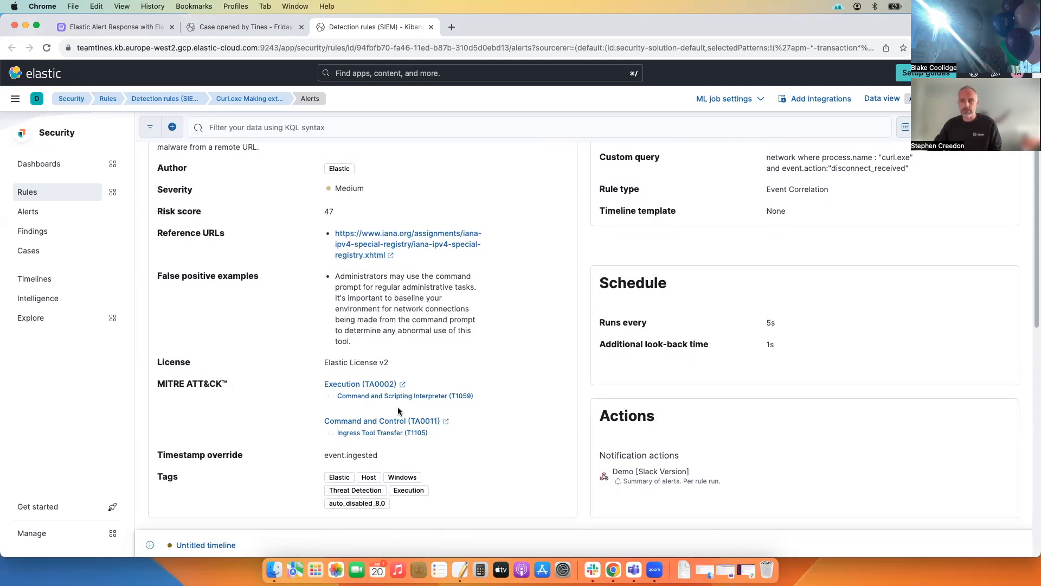
mouse_move(370, 243)
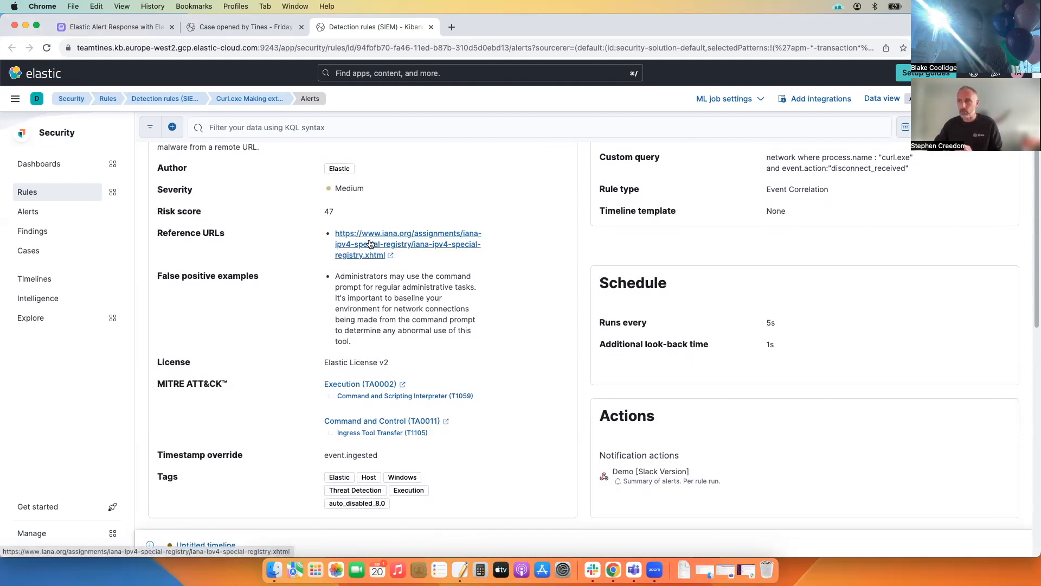
Review the Friday Flows case's IP enrichment results, timeline comment and Closed status
click(242, 26)
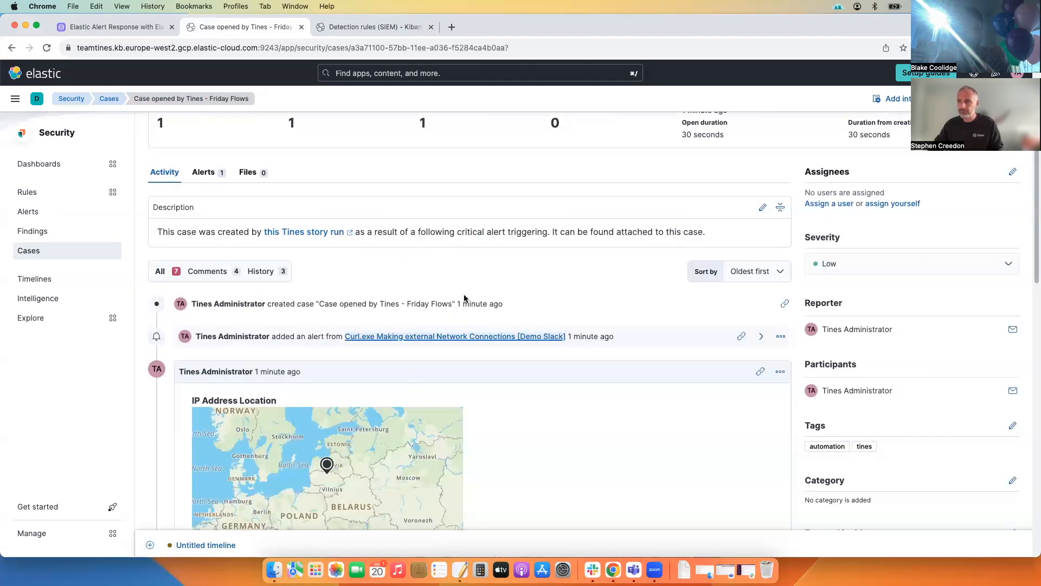
scroll(down, 3)
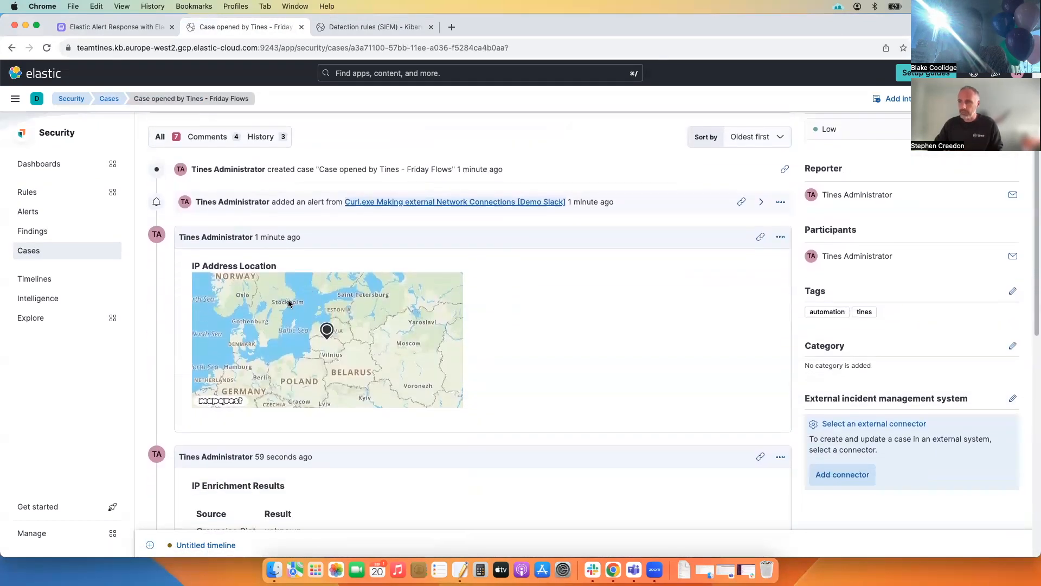
mouse_move(316, 355)
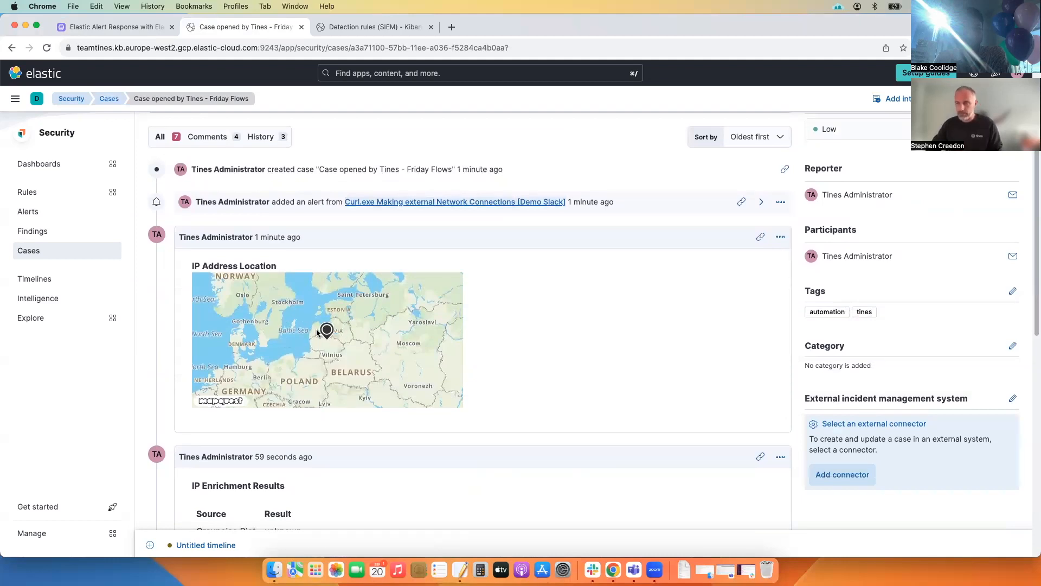
mouse_move(395, 333)
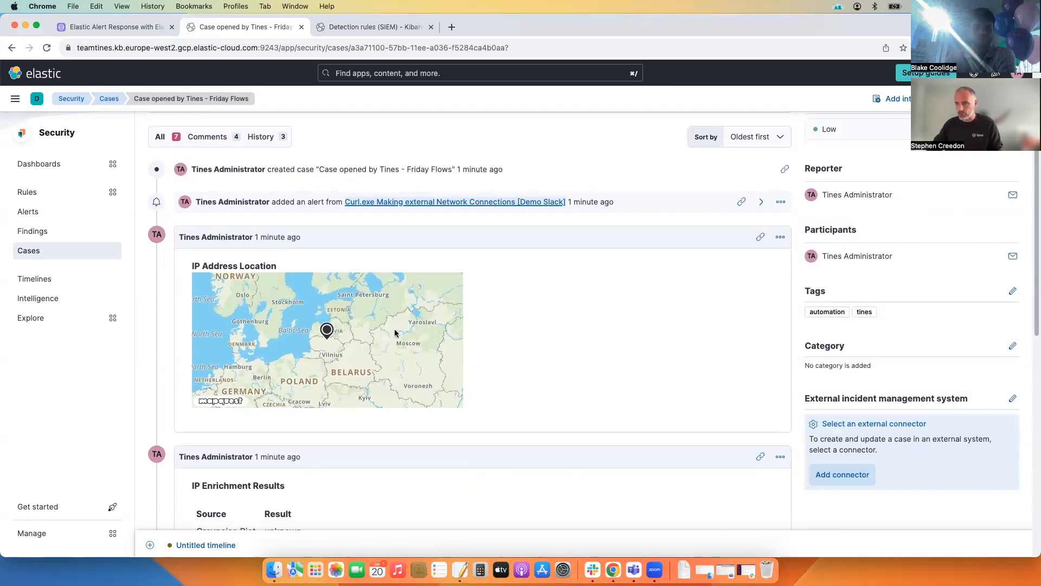
scroll(down, 3)
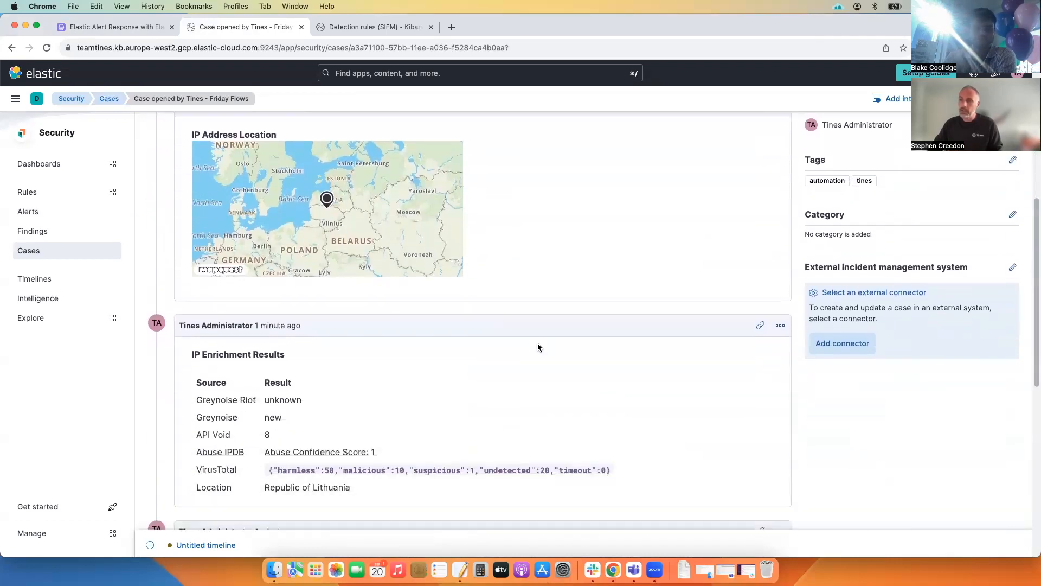
scroll(down, 3)
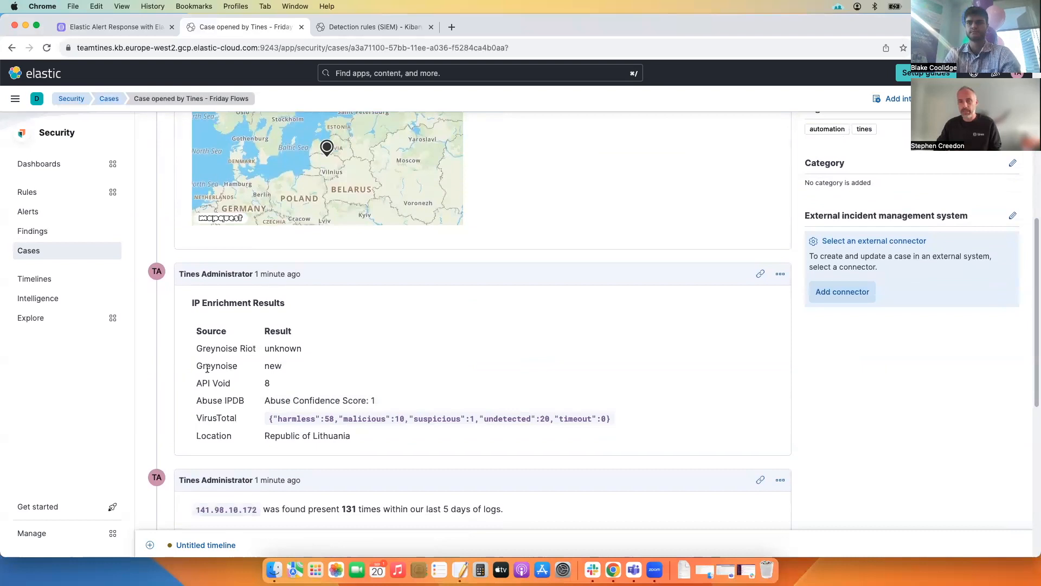
mouse_move(251, 413)
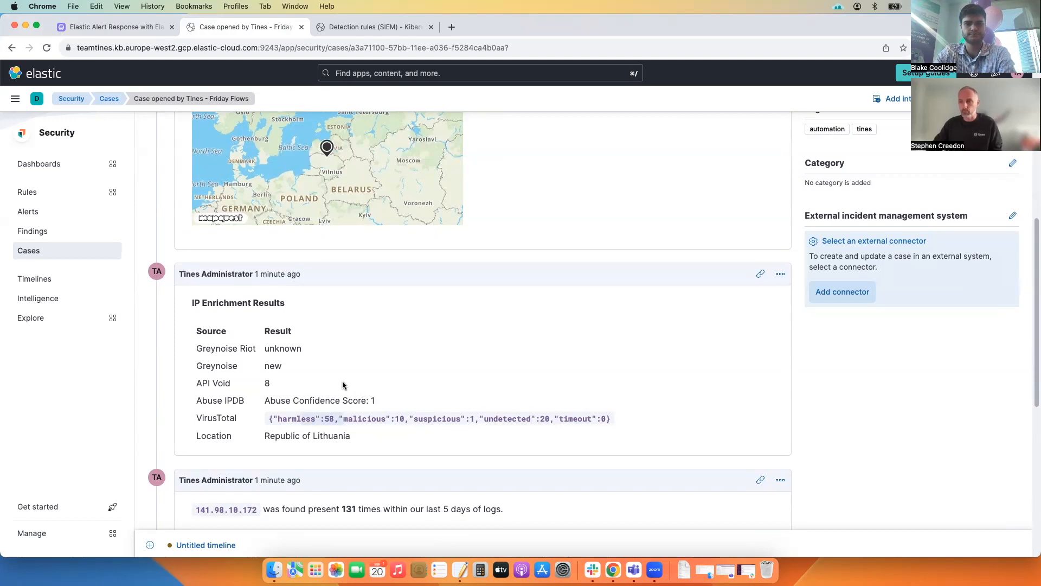
scroll(down, 3)
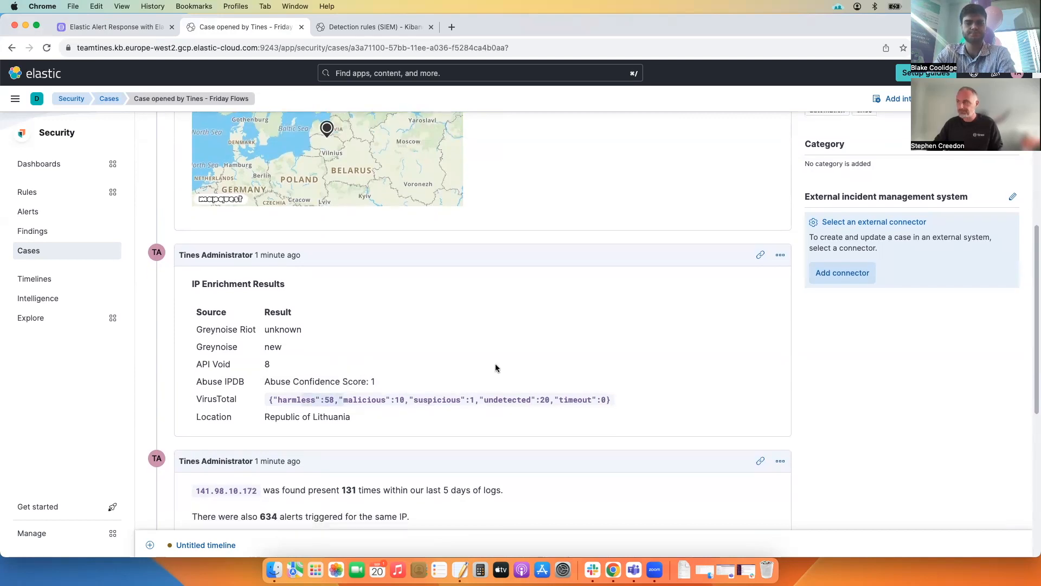
scroll(down, 3)
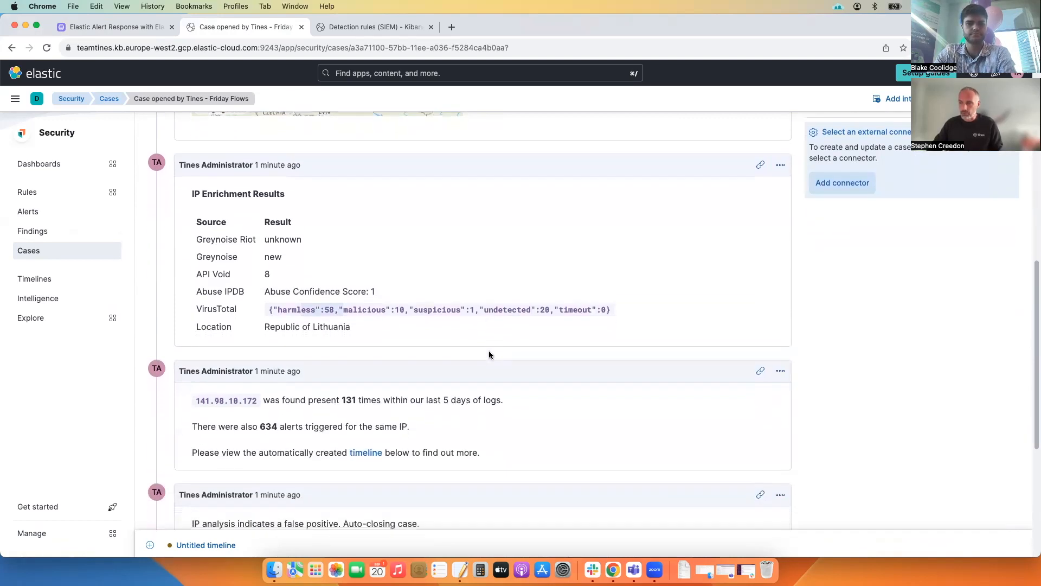
scroll(down, 3)
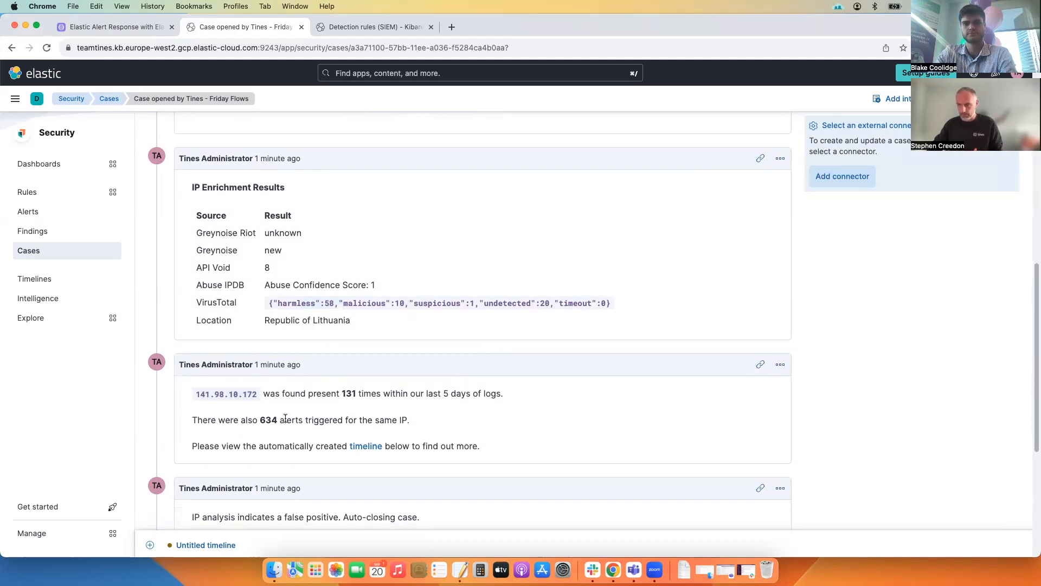
scroll(down, 3)
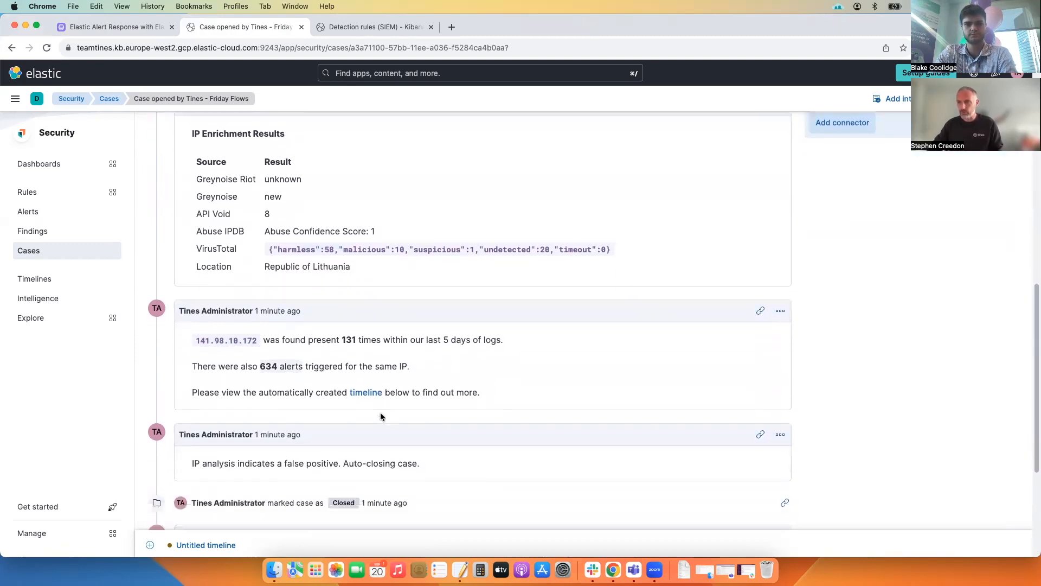
mouse_move(365, 392)
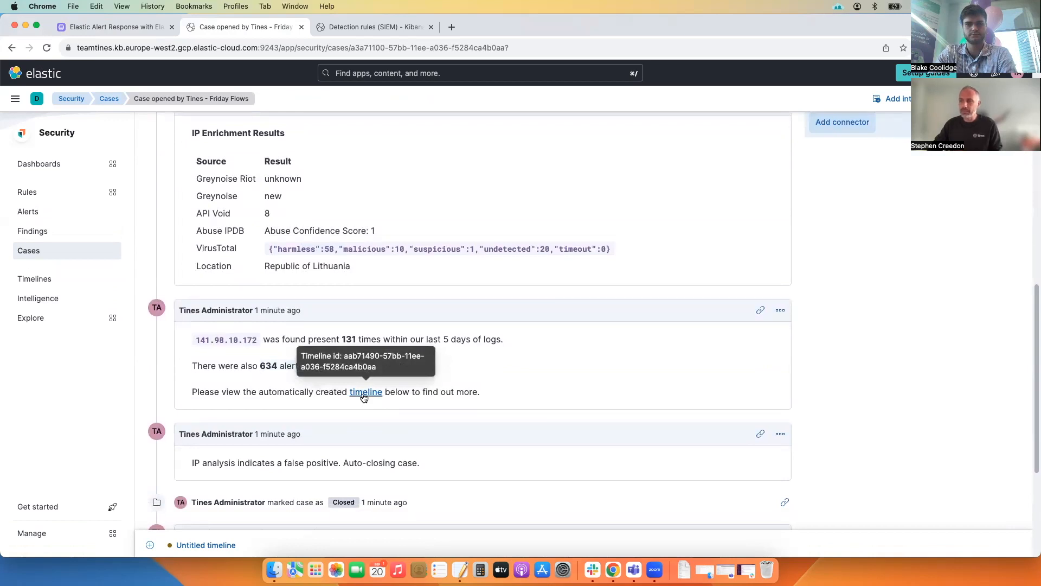
Open the auto-created timeline and scroll its 627 network events for 141.98.10.172
click(365, 391)
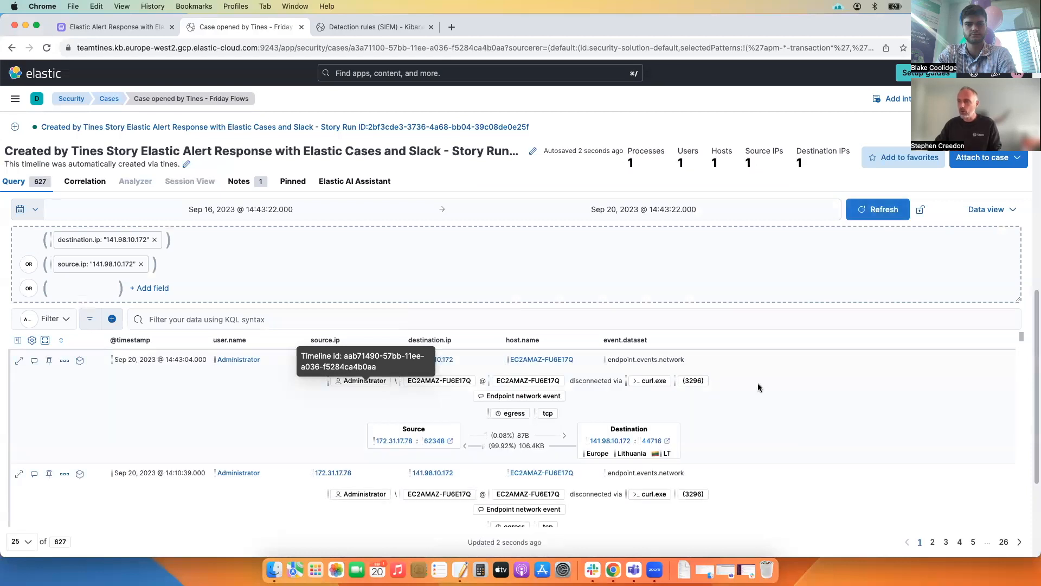
scroll(down, 3)
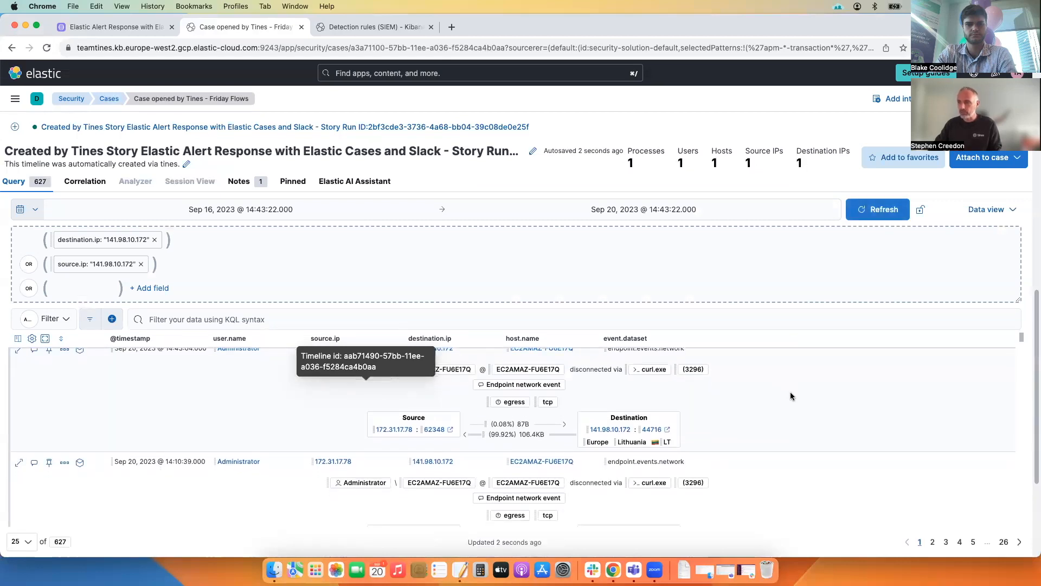
scroll(down, 3)
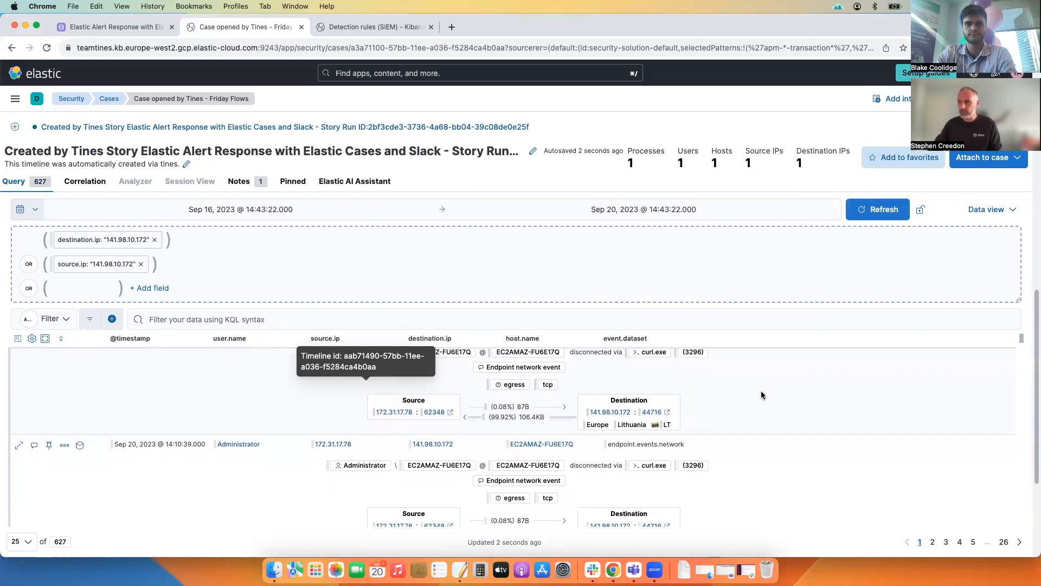
scroll(down, 3)
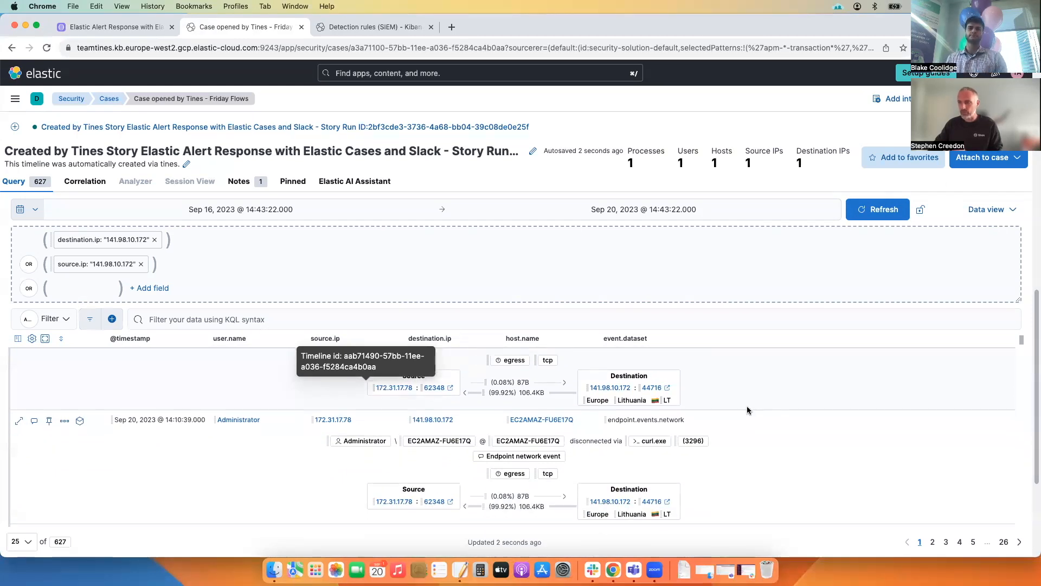
scroll(down, 3)
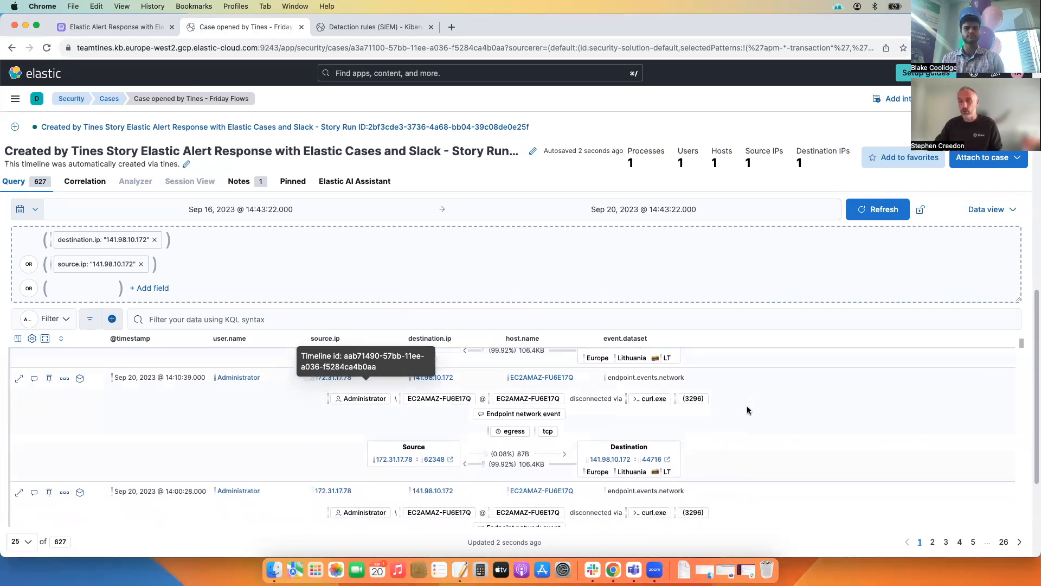
mouse_move(399, 307)
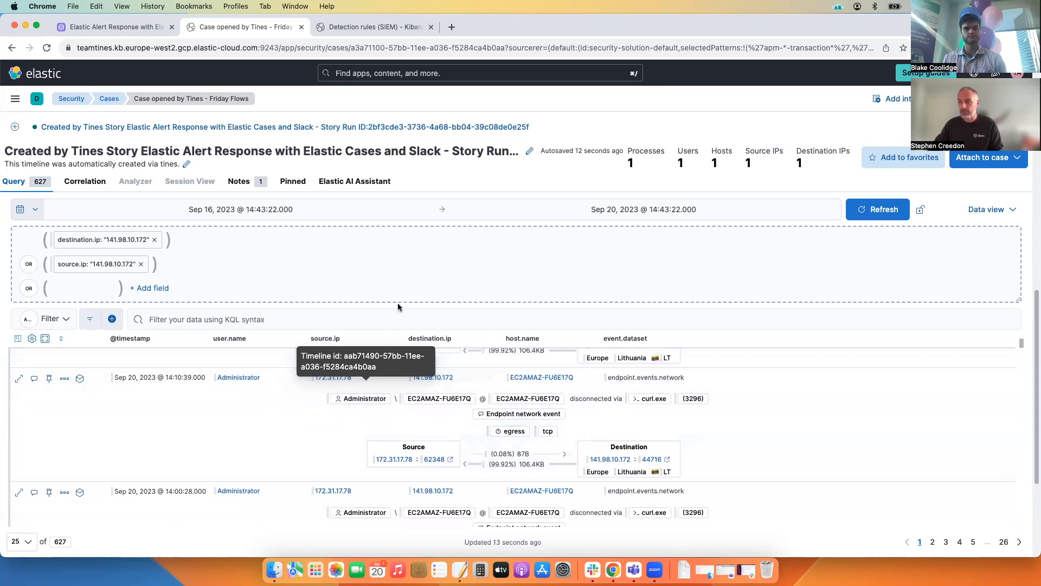
mouse_move(113, 109)
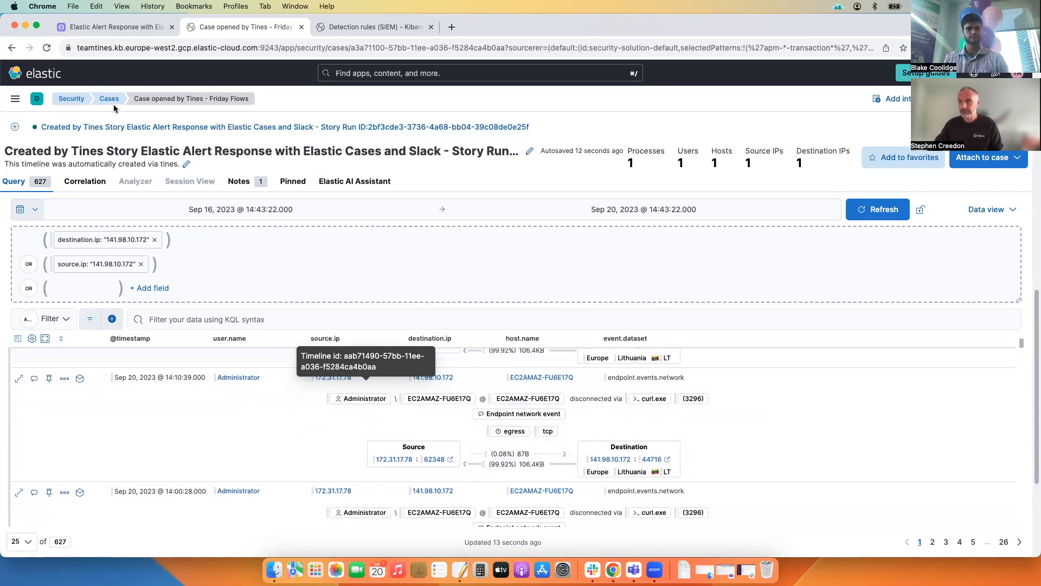
Reopen the Friday Flows case from the Cases list, review its comments, then return to Tines
click(109, 98)
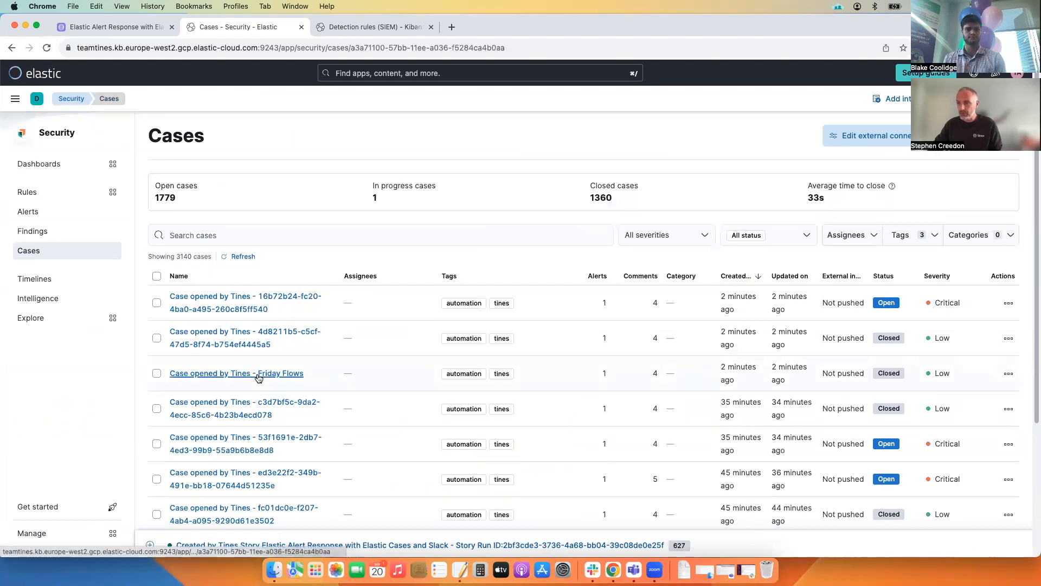
click(235, 372)
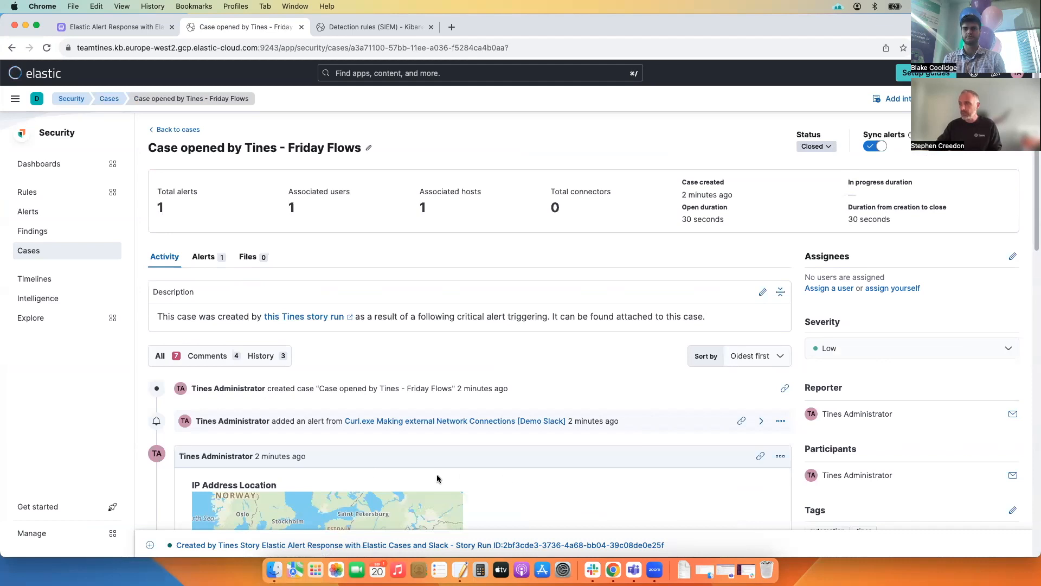
scroll(down, 3)
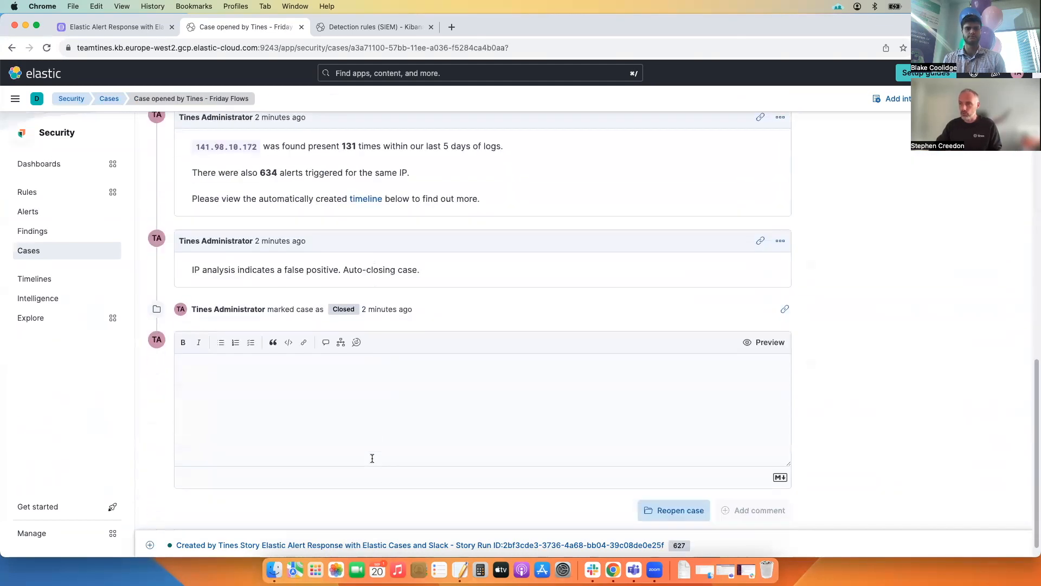
scroll(up, 3)
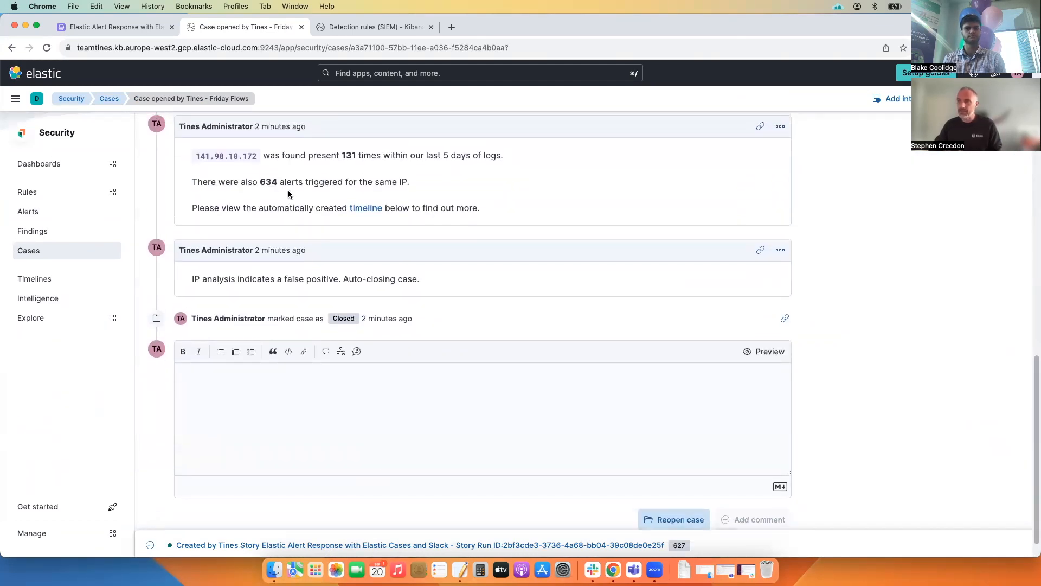
mouse_move(251, 241)
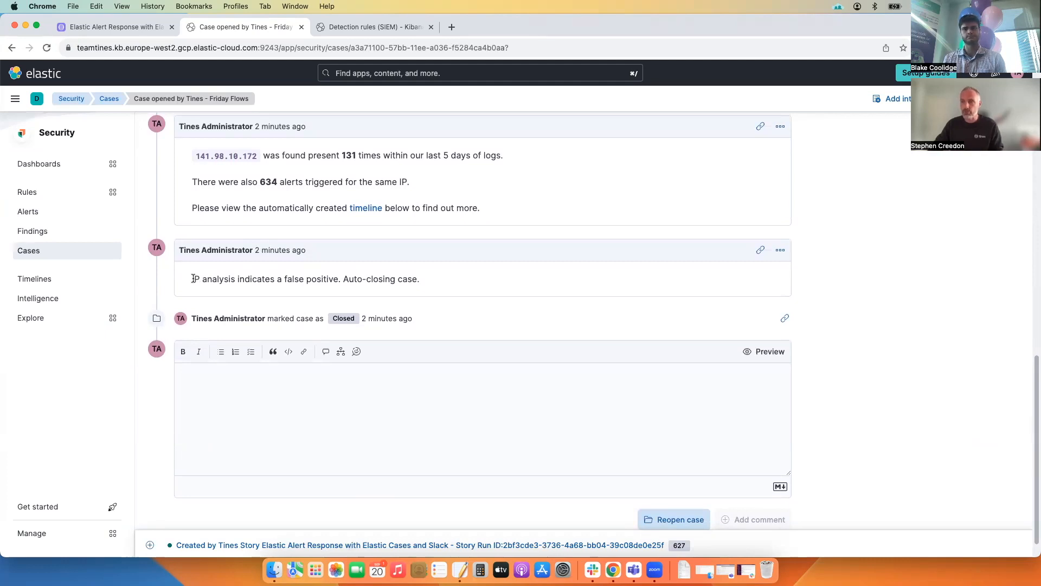
mouse_move(406, 224)
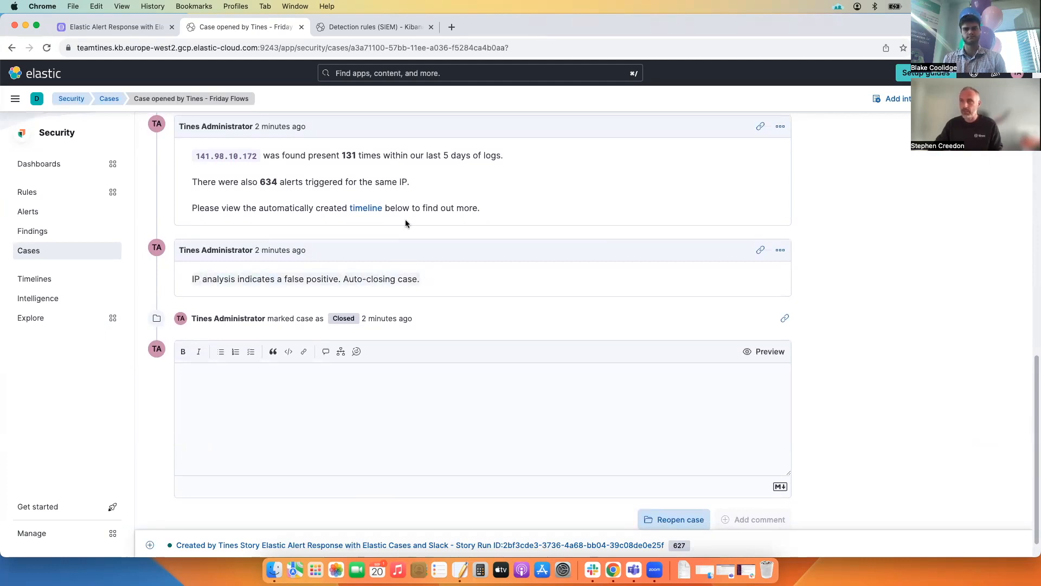
click(113, 27)
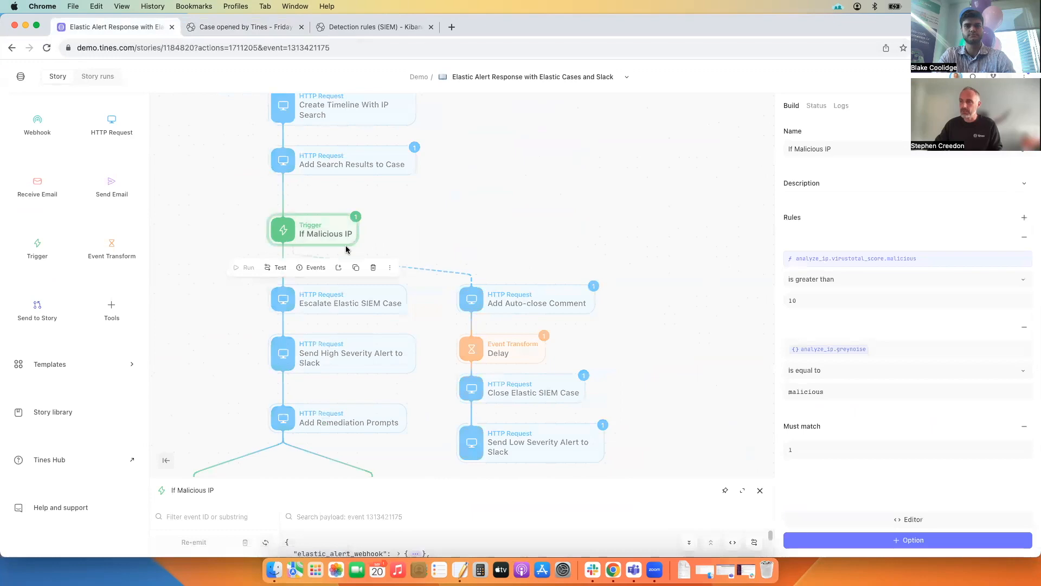
mouse_move(481, 424)
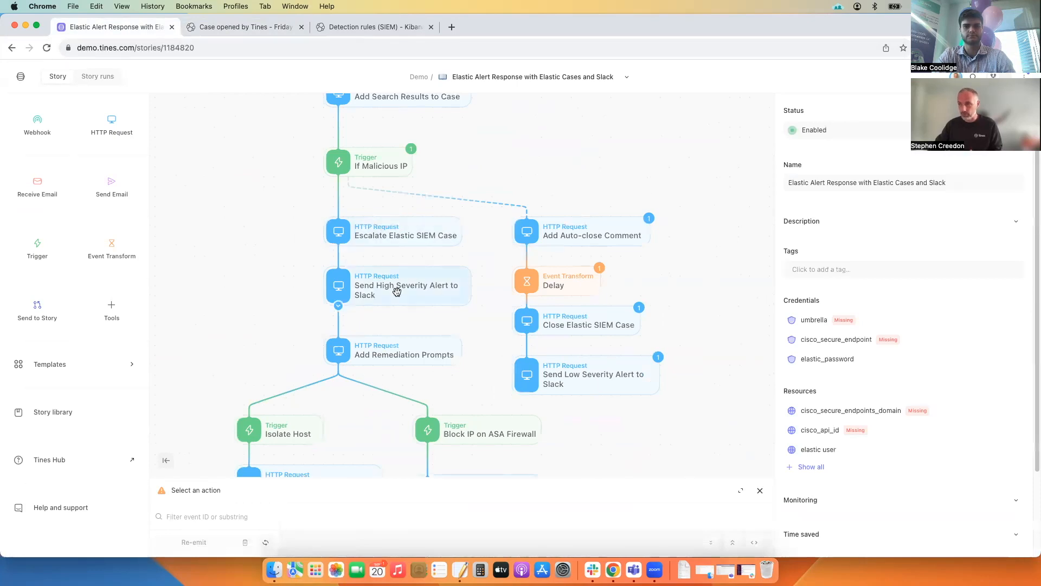
Inspect the Add Remediation Prompts action, check the Elastic tab, and scroll the story canvas
scroll(down, 3)
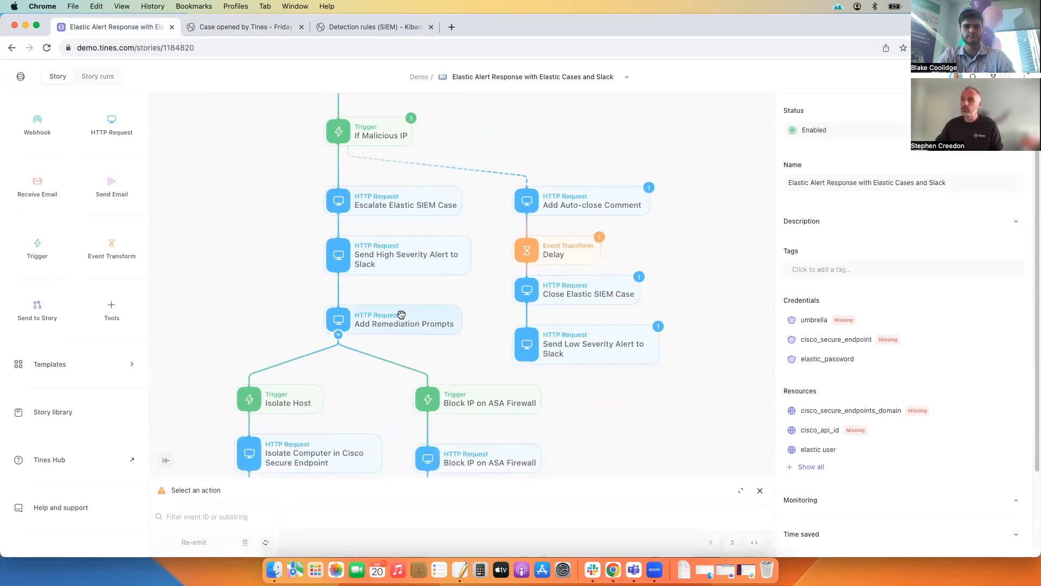
click(392, 319)
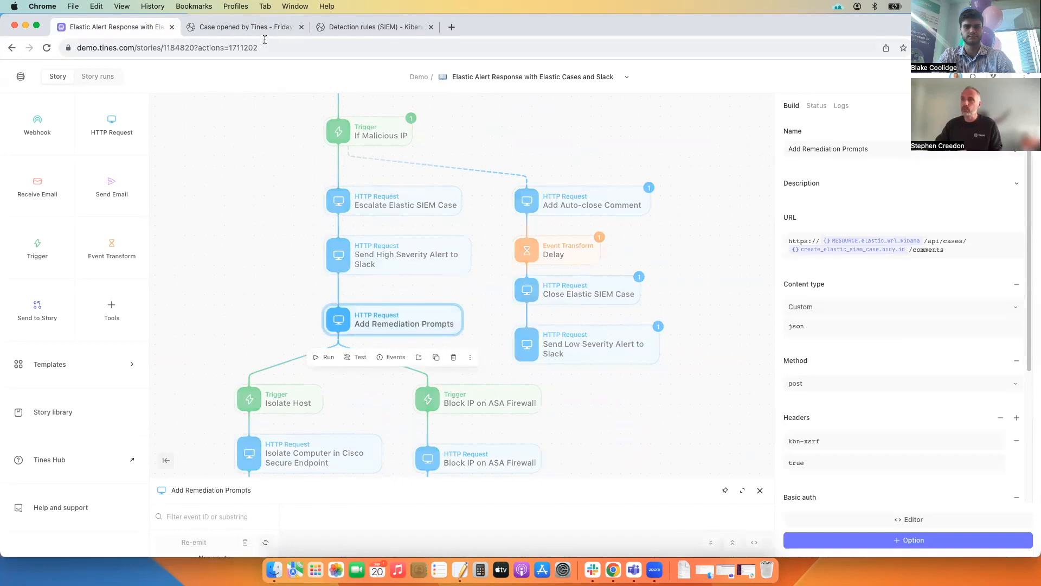
click(243, 27)
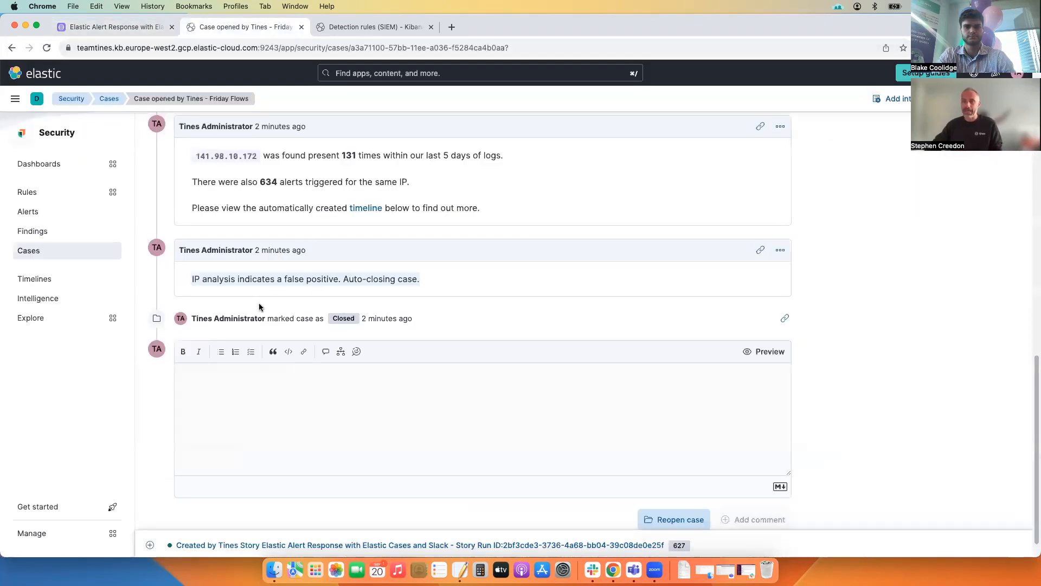
mouse_move(222, 309)
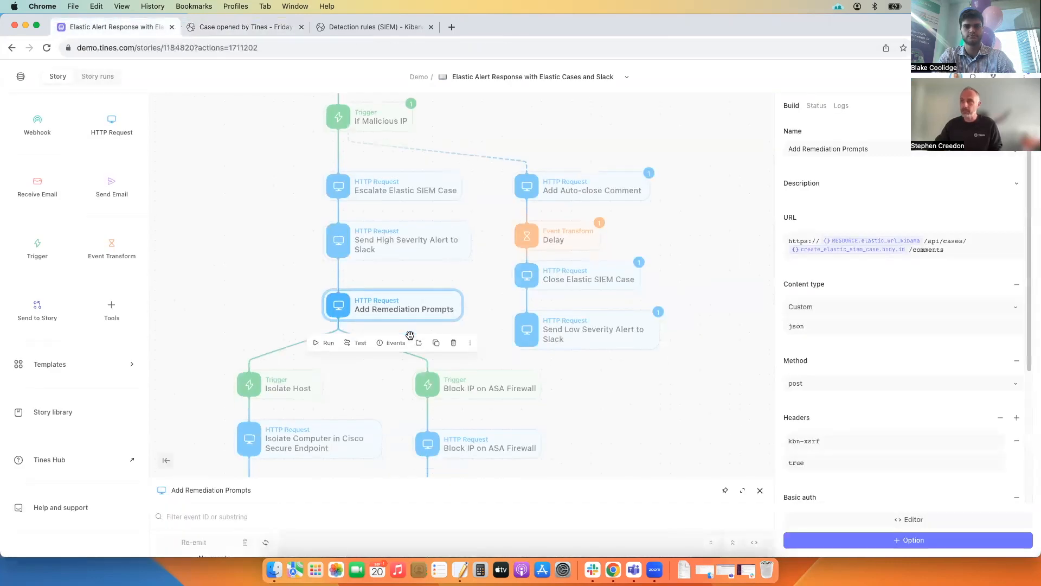
scroll(down, 3)
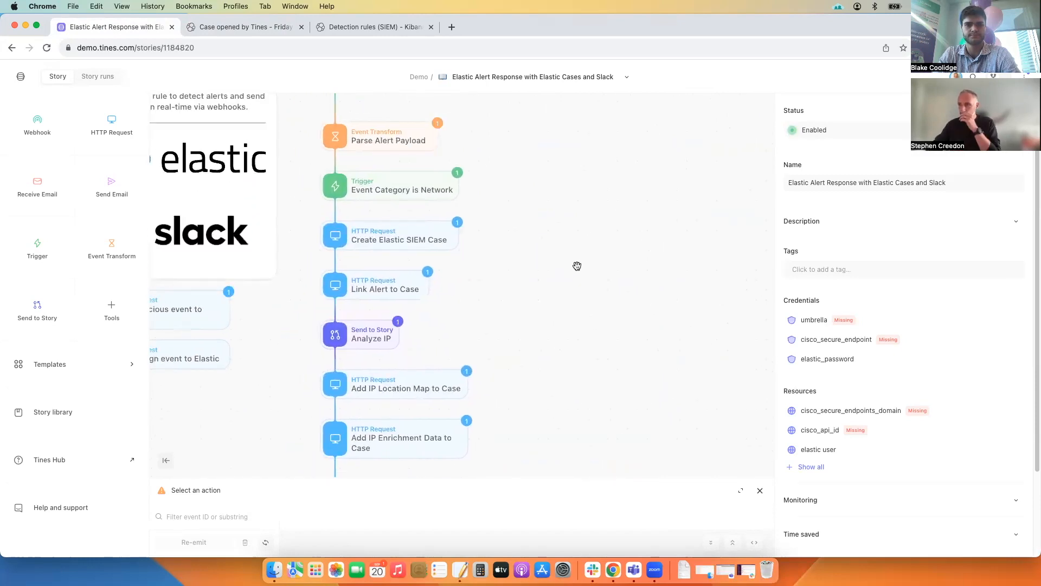
click(388, 235)
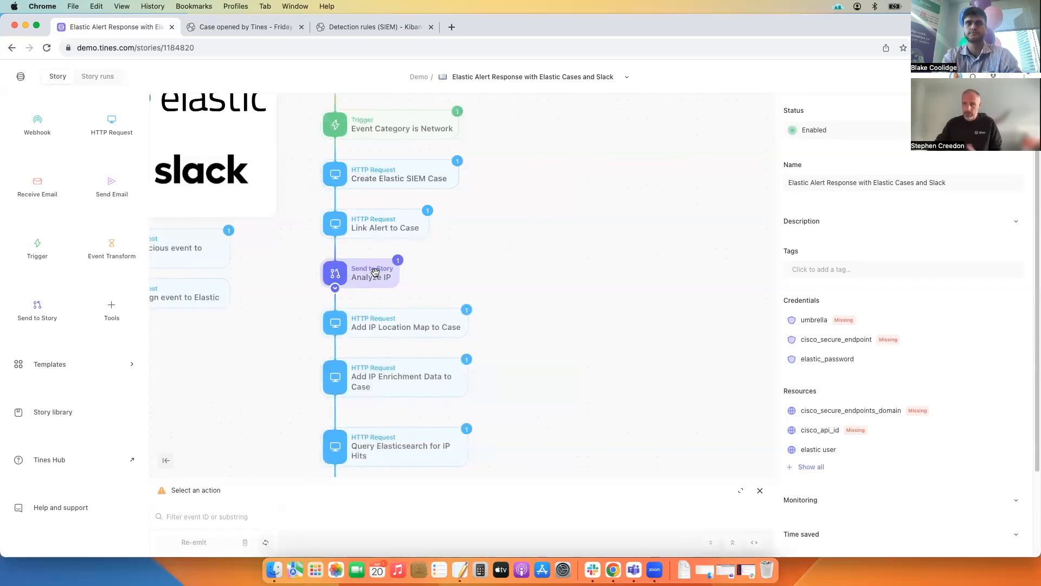
mouse_move(369, 273)
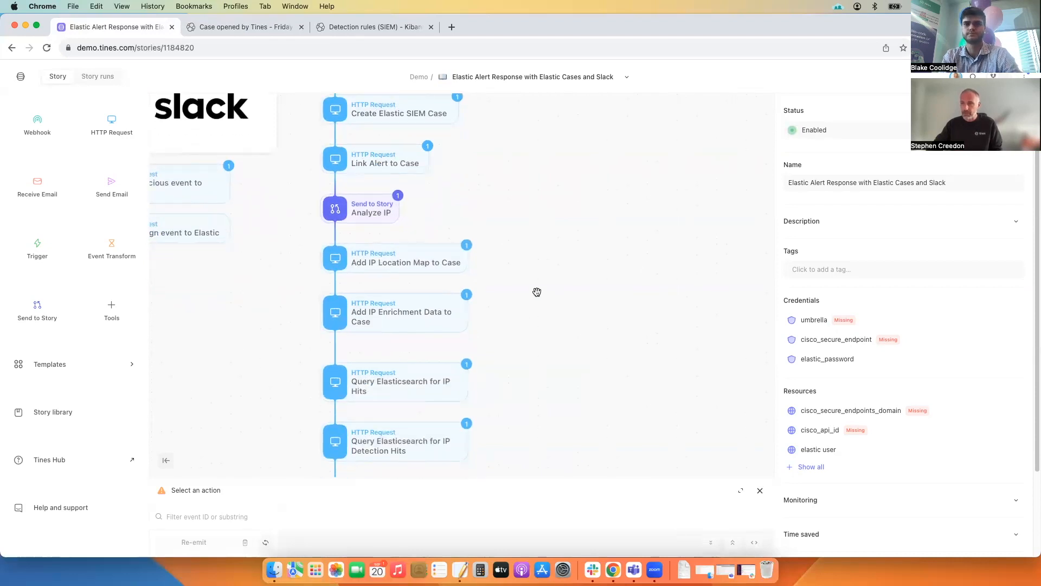
Turn on time saved for Add IP Location Map to Case at 1 minute per event
click(395, 257)
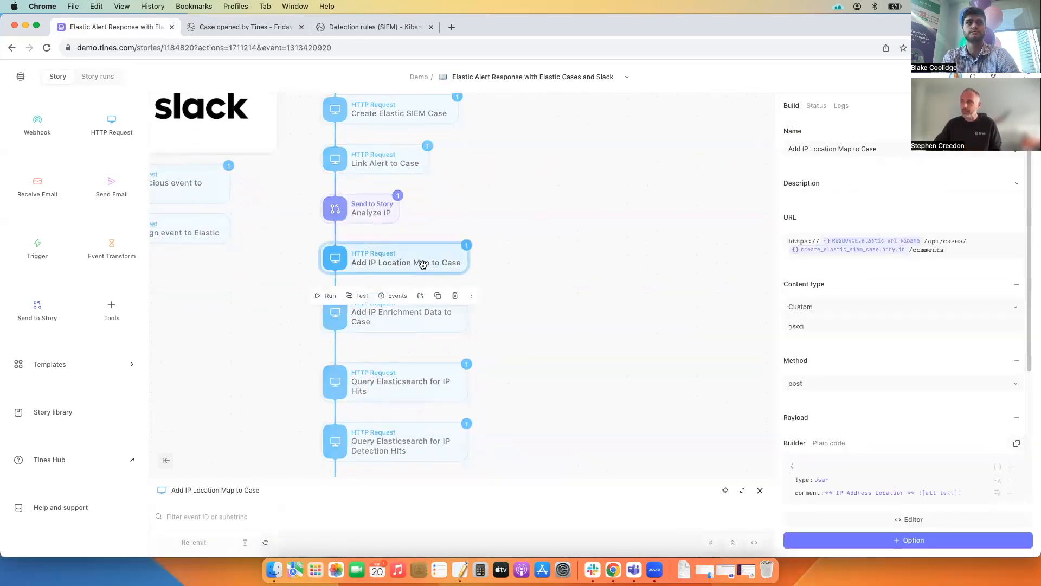
click(816, 106)
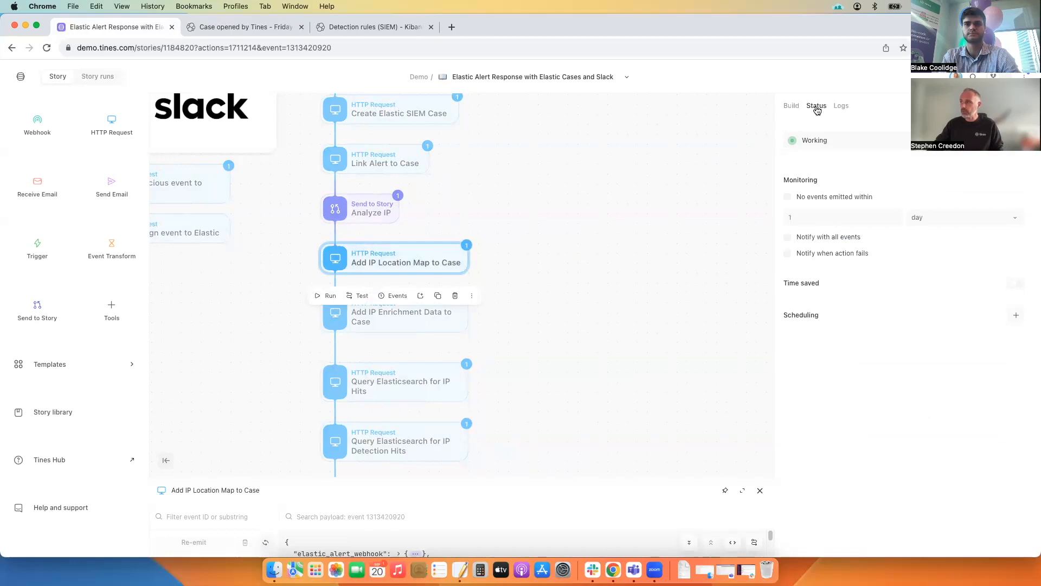
click(1015, 284)
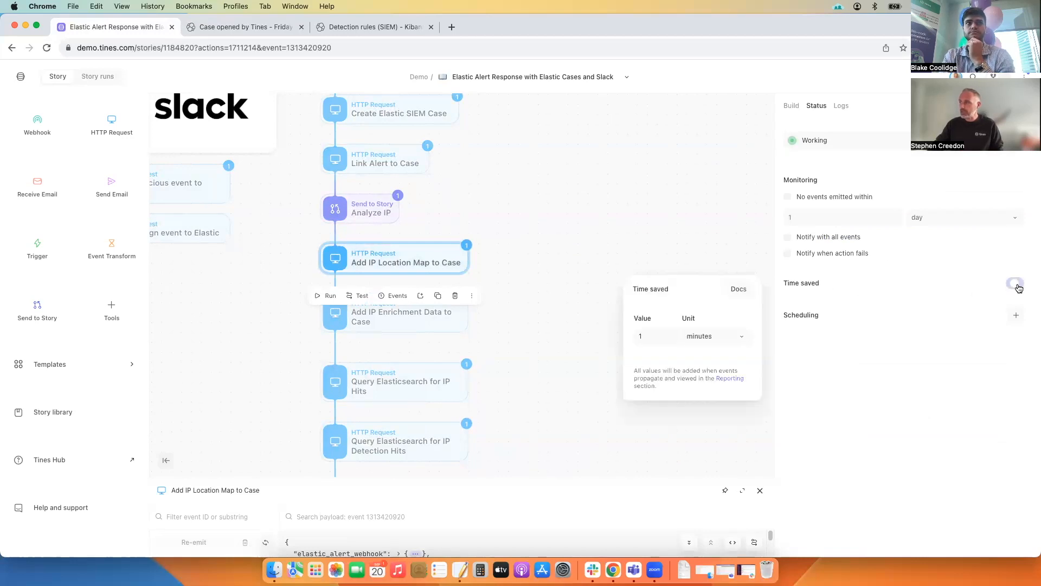
click(1014, 283)
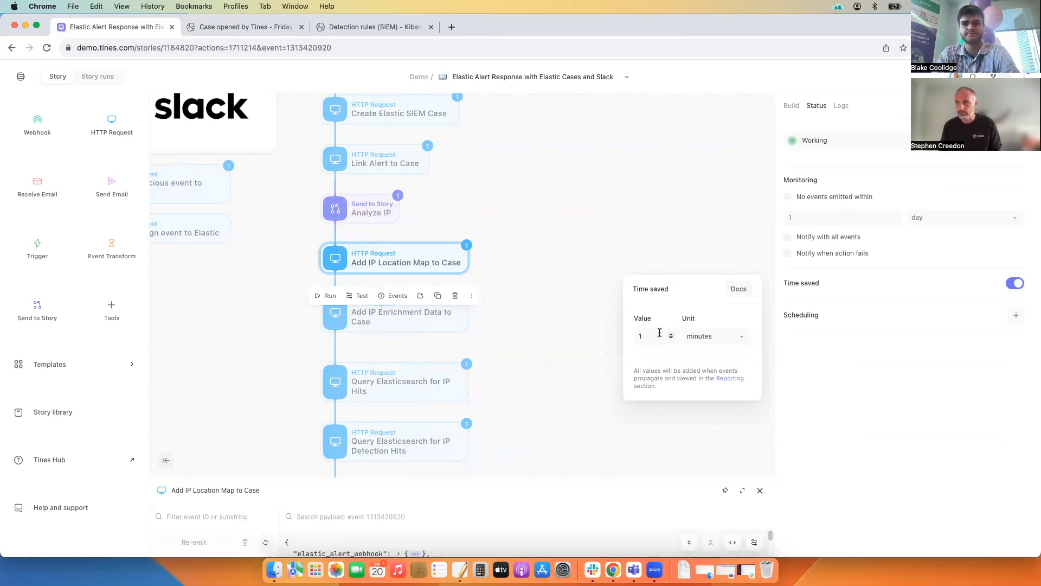
click(574, 208)
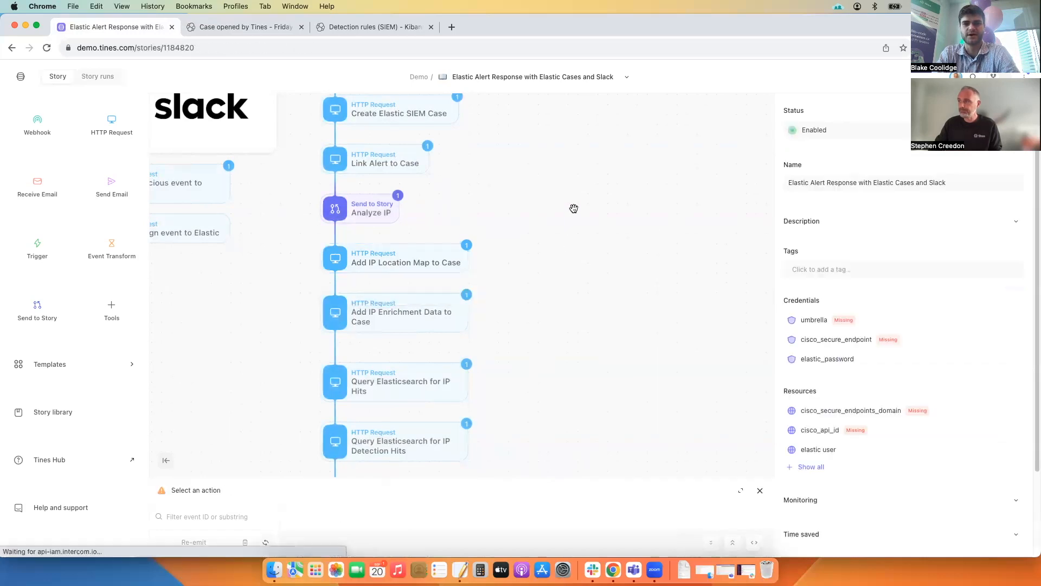